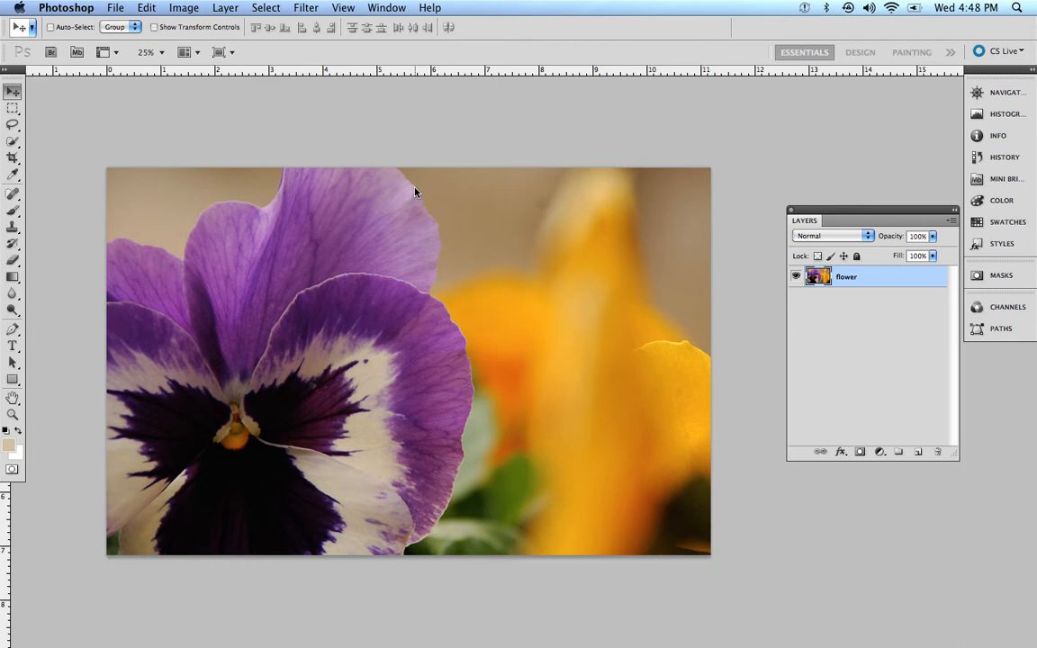
Step: Choose the Color Sampler tool and set its sample size to 5 by 5 Average
left_click(13, 177)
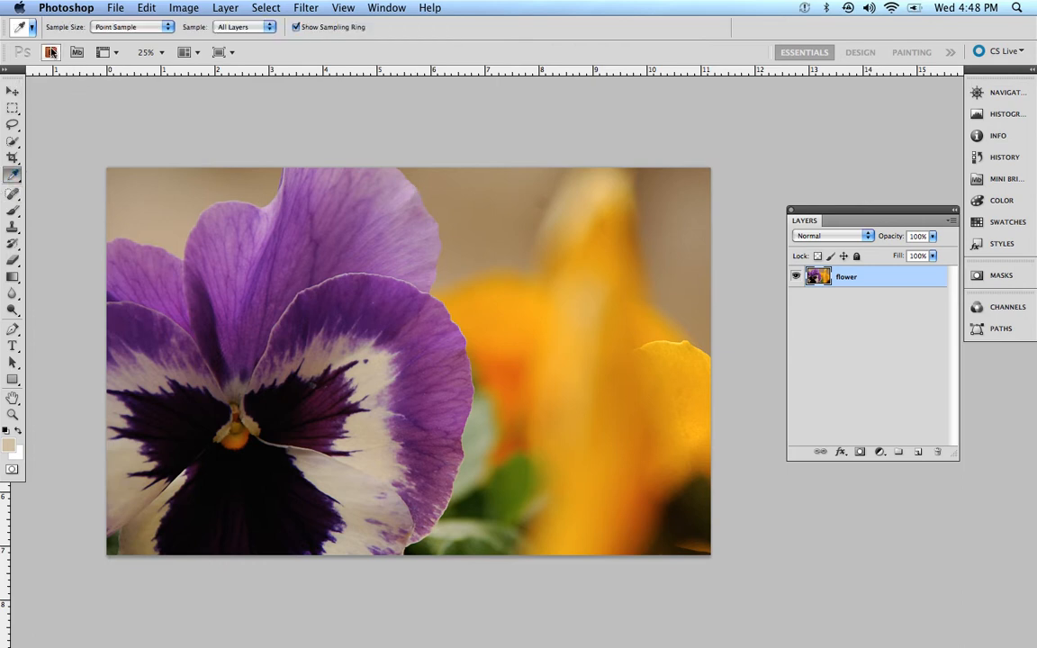
left_click(130, 27)
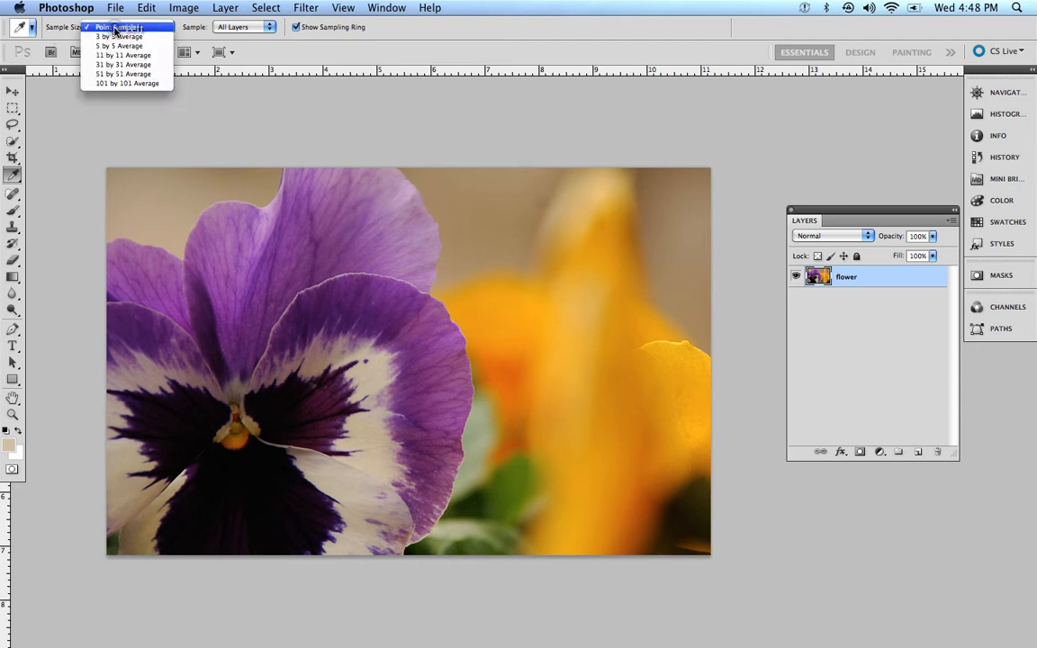
left_click(118, 45)
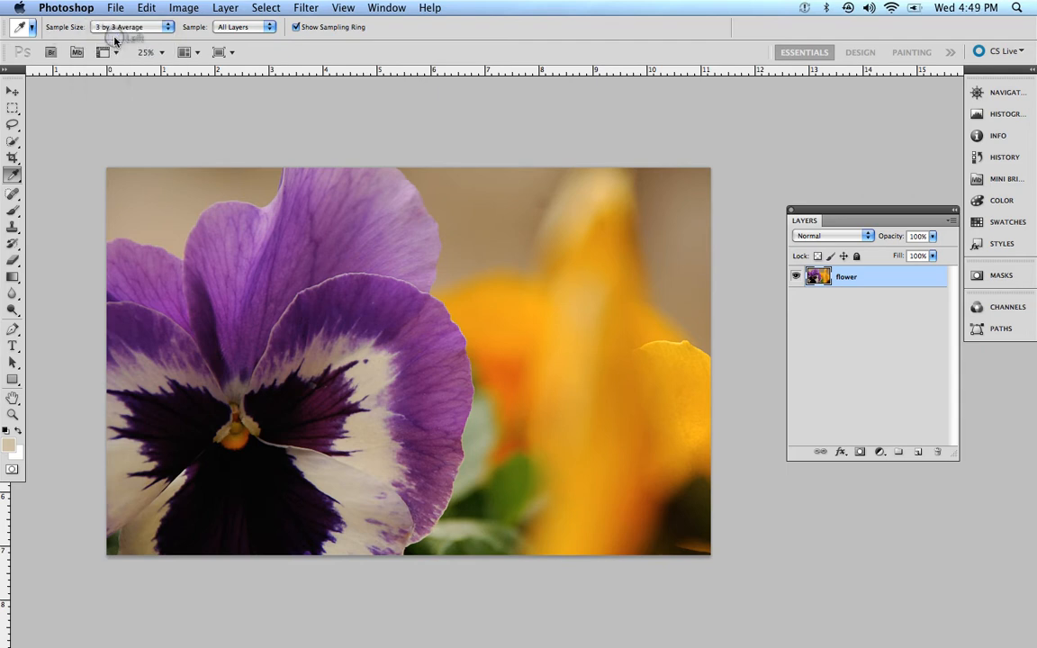
mouse_move(760, 315)
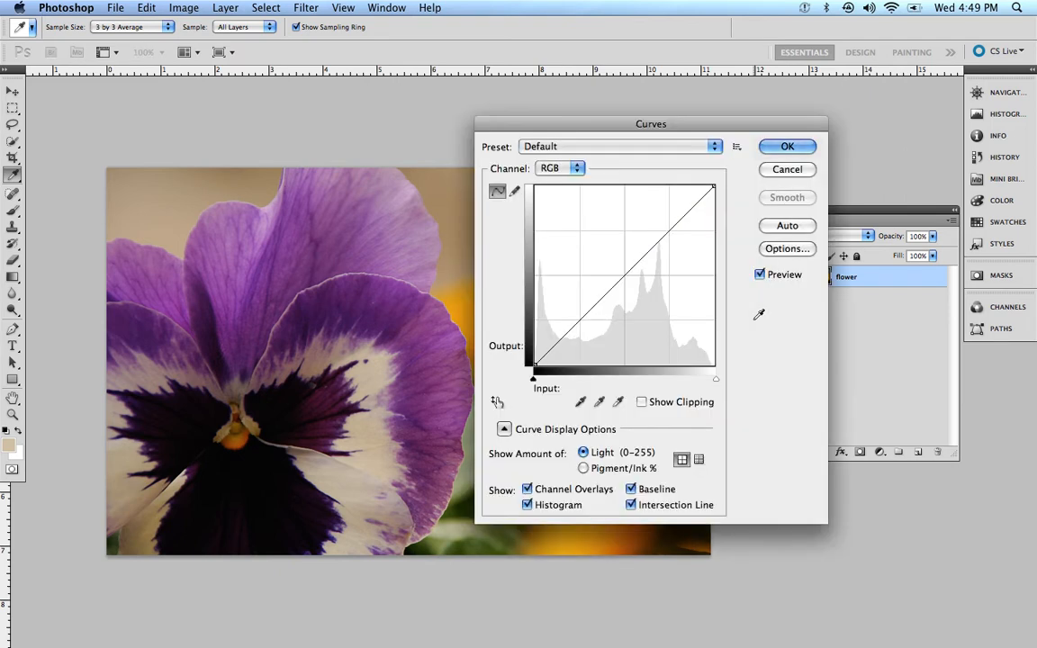
Step: In Curves, set the black point eyedropper's target colour to pure black (0, 0, 0)
left_click(600, 403)
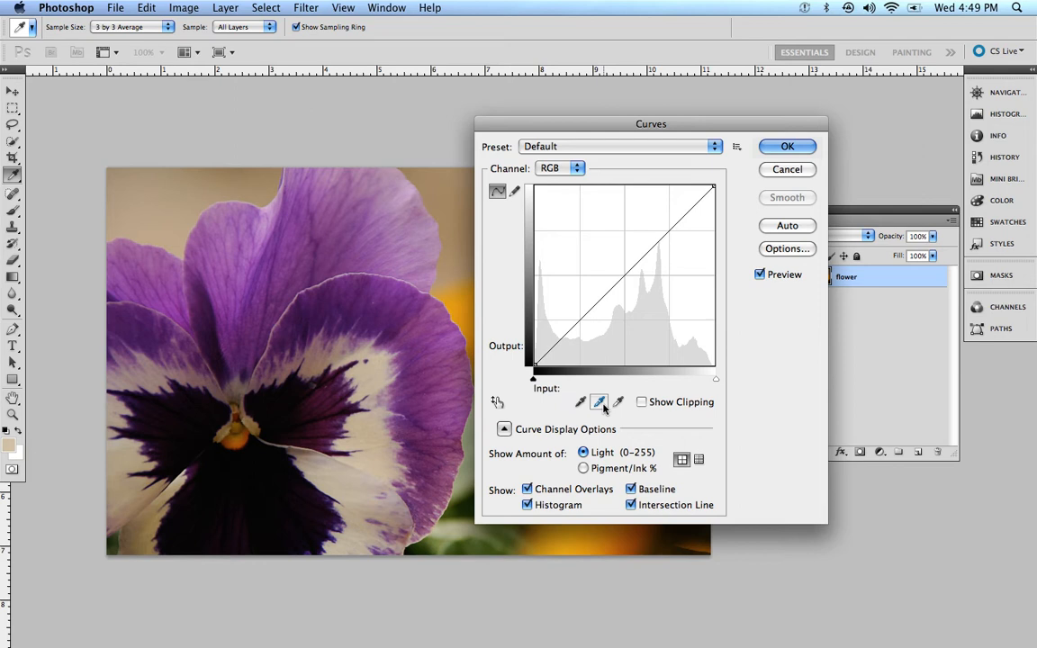
left_click(579, 402)
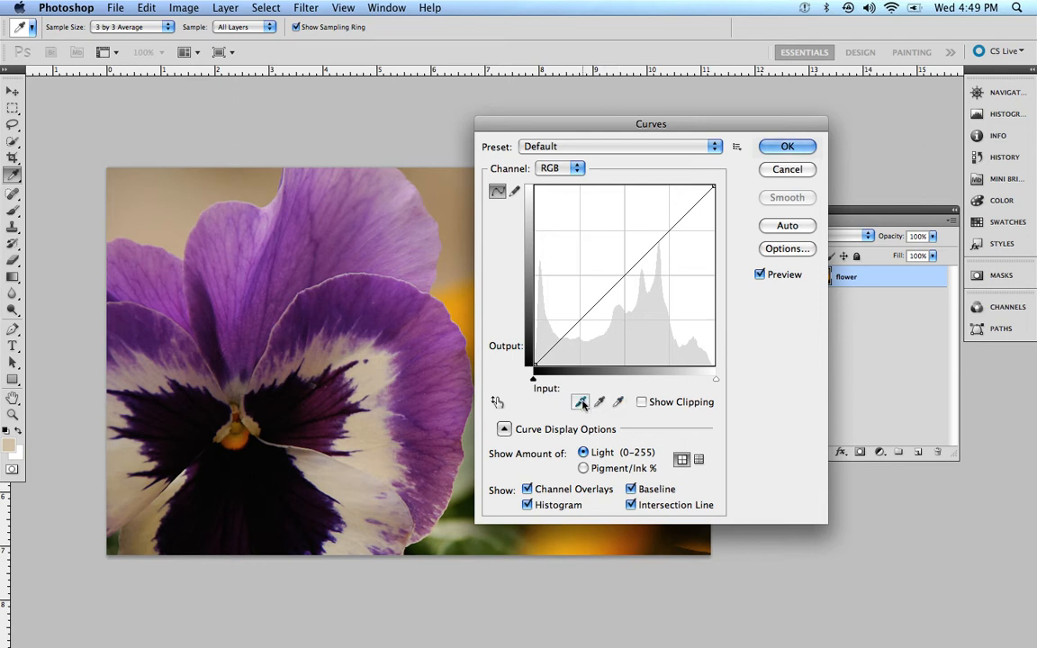
mouse_move(598, 403)
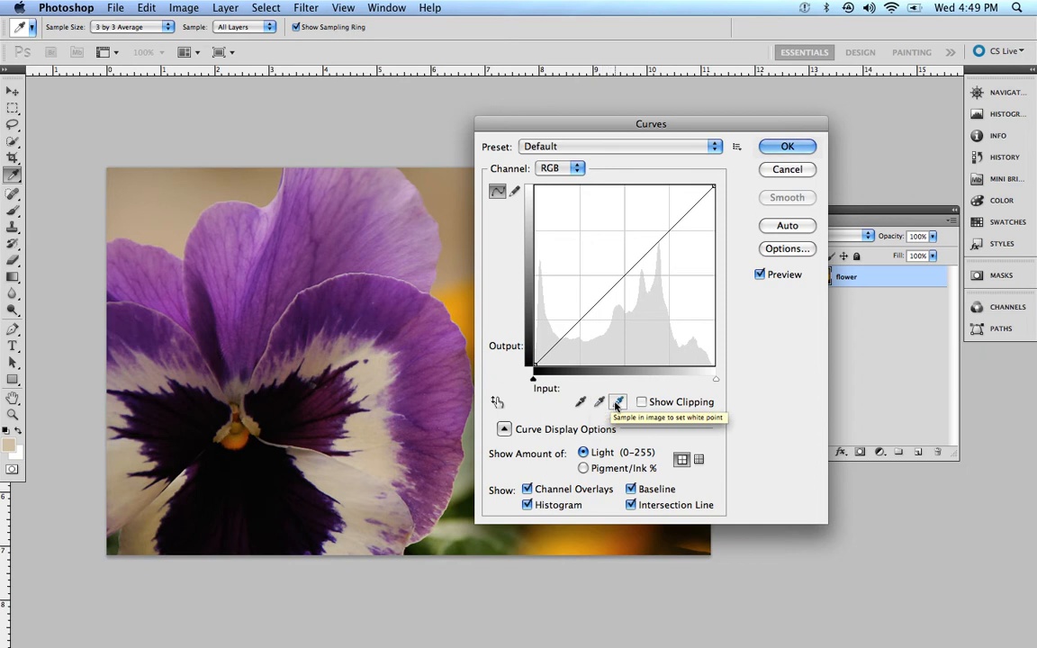
mouse_move(580, 402)
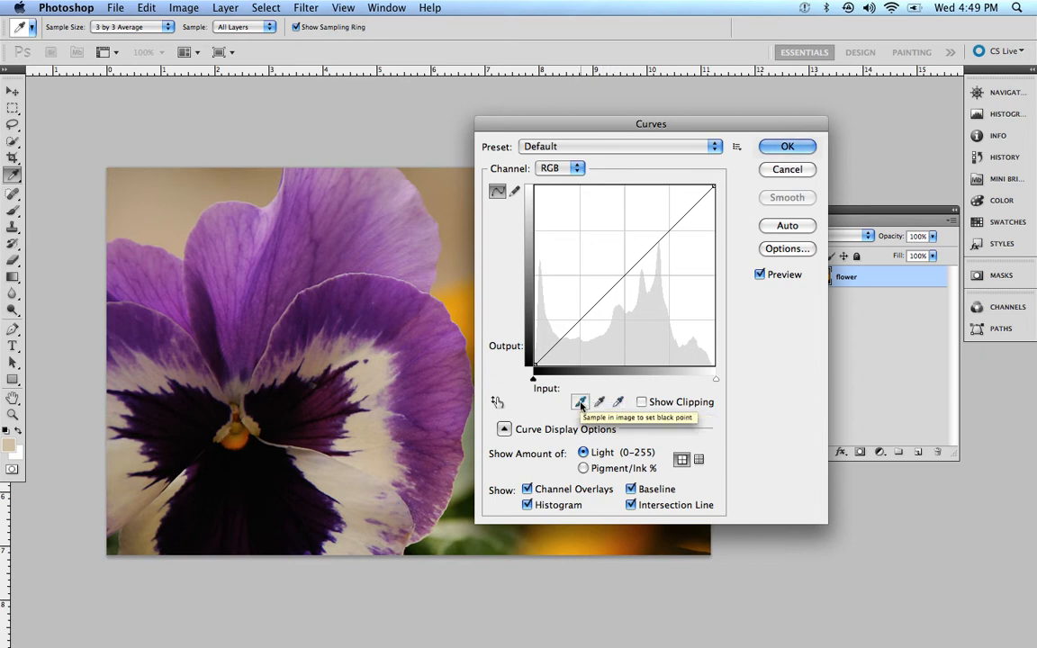
left_click(579, 403)
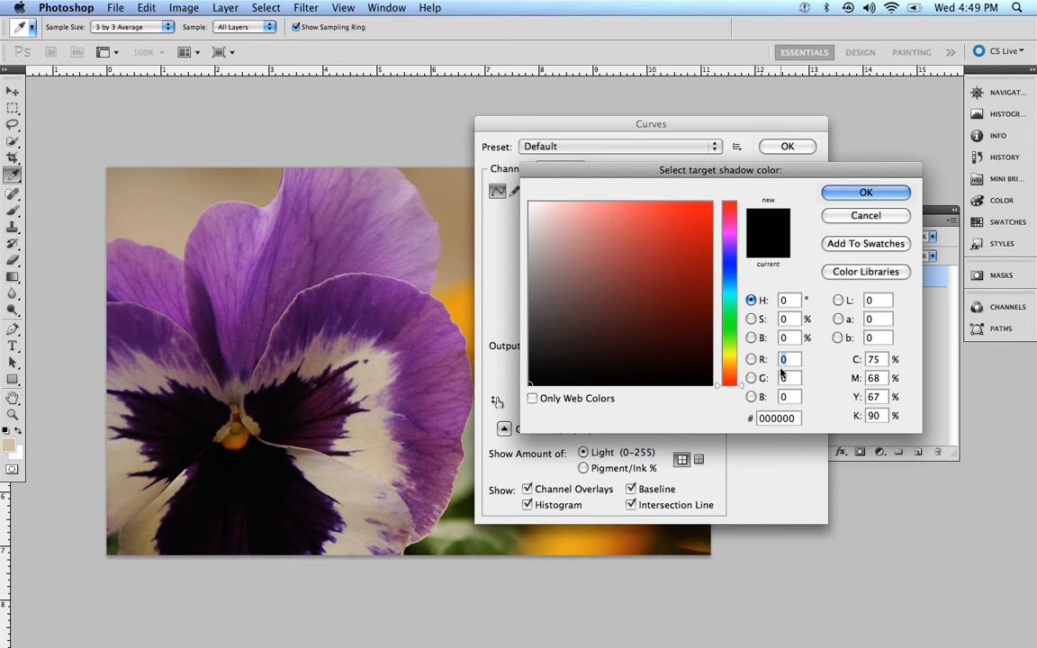
left_click(713, 378)
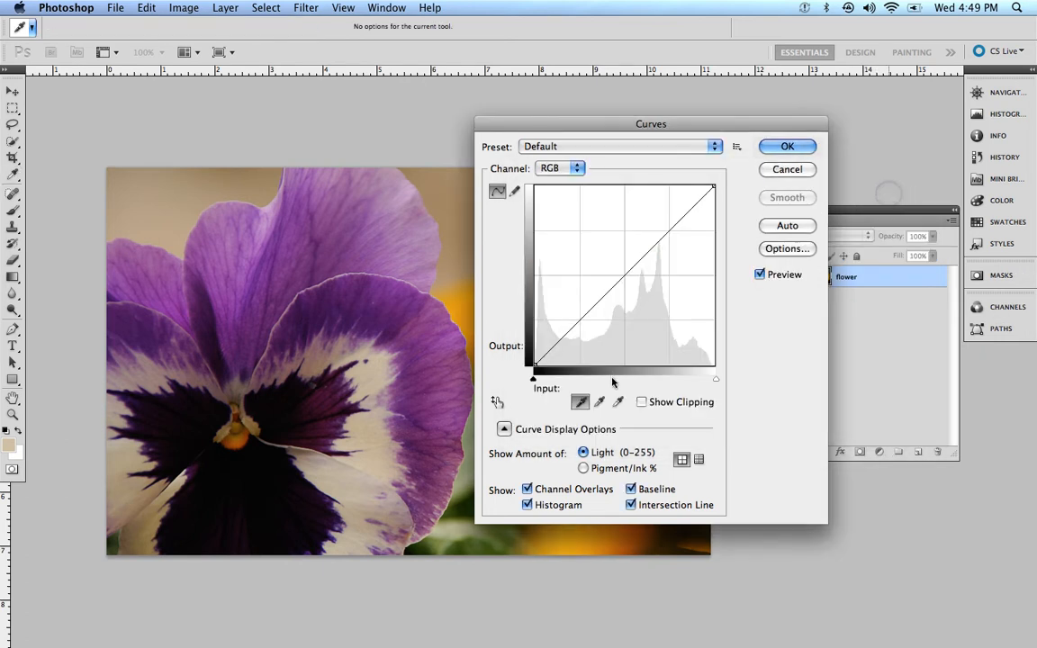
Step: Set the gray point eyedropper's target colour to neutral gray 133, 133, 133
left_click(599, 403)
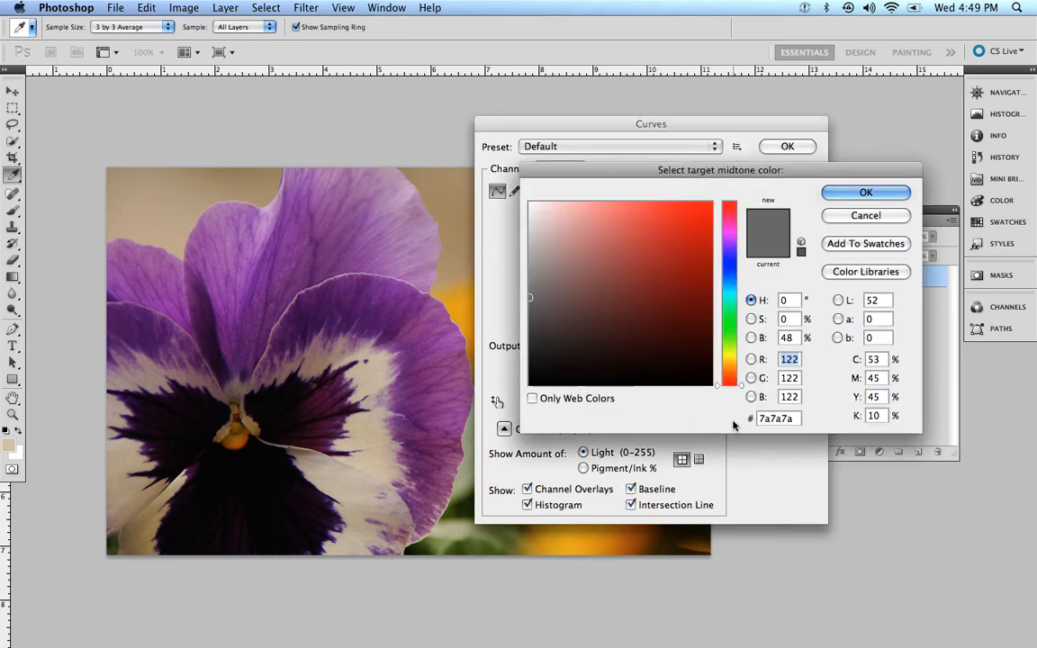
left_click(691, 297)
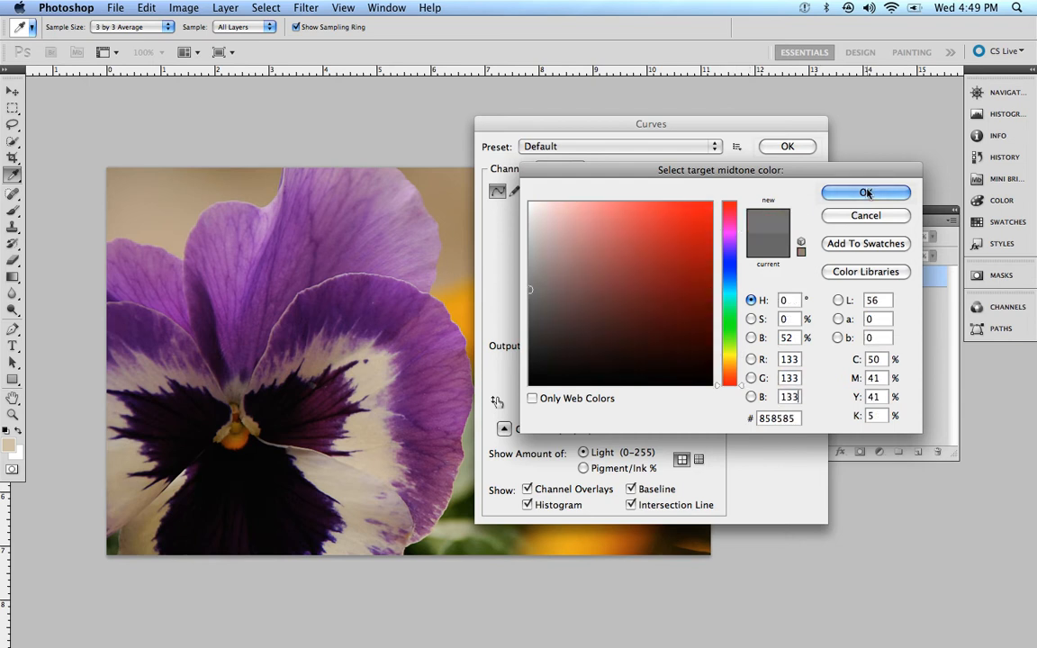
left_click(864, 193)
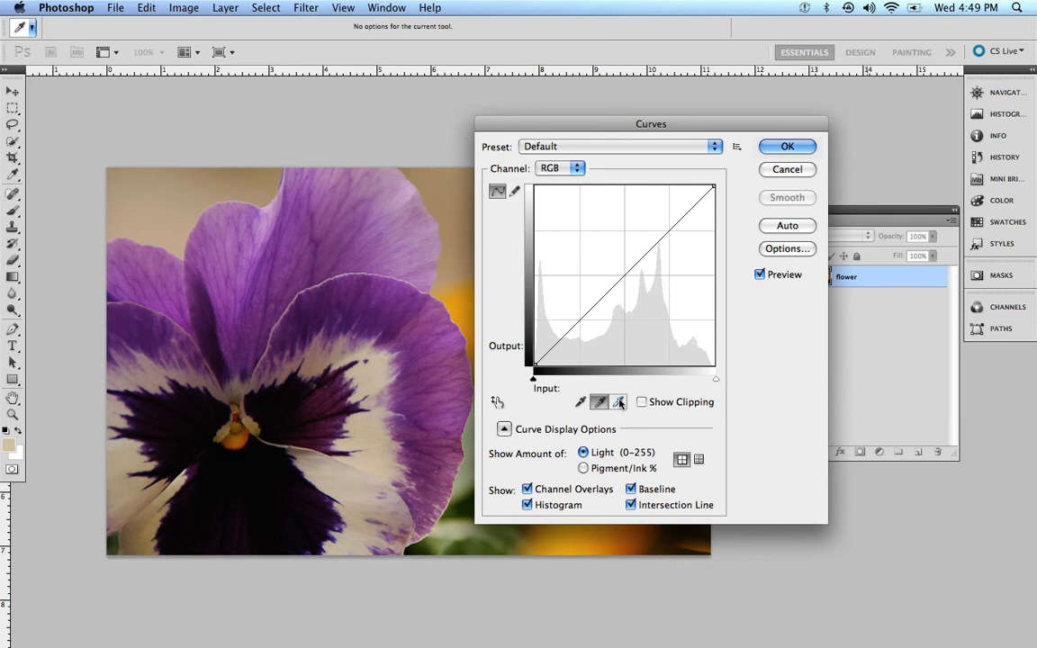
mouse_move(619, 401)
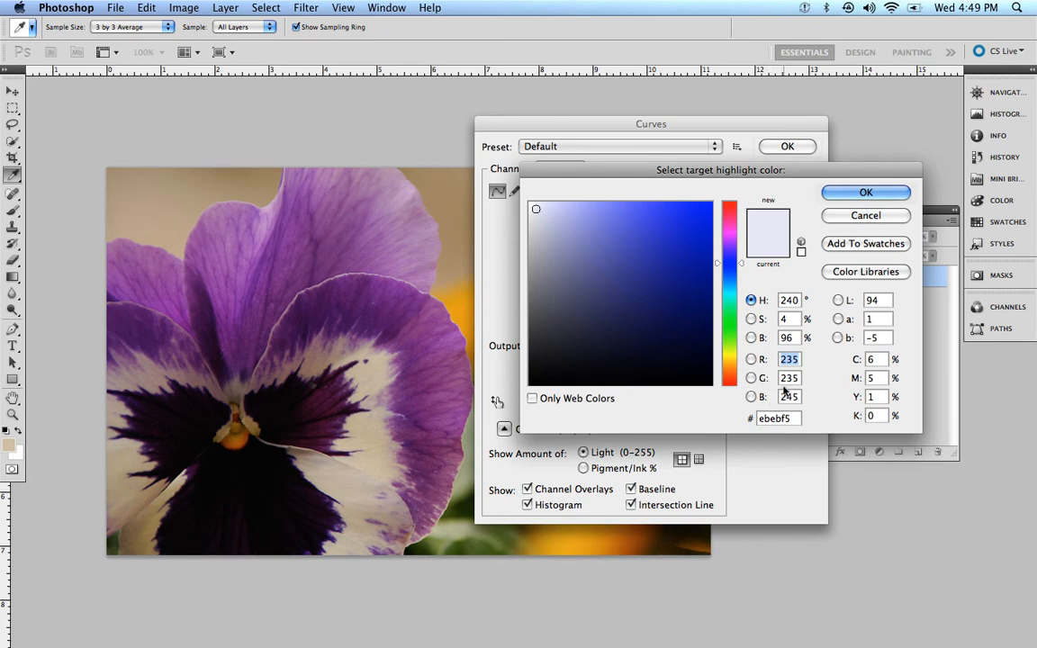
Step: Edit the white point target's red and green values and confirm Curves
left_click(709, 208)
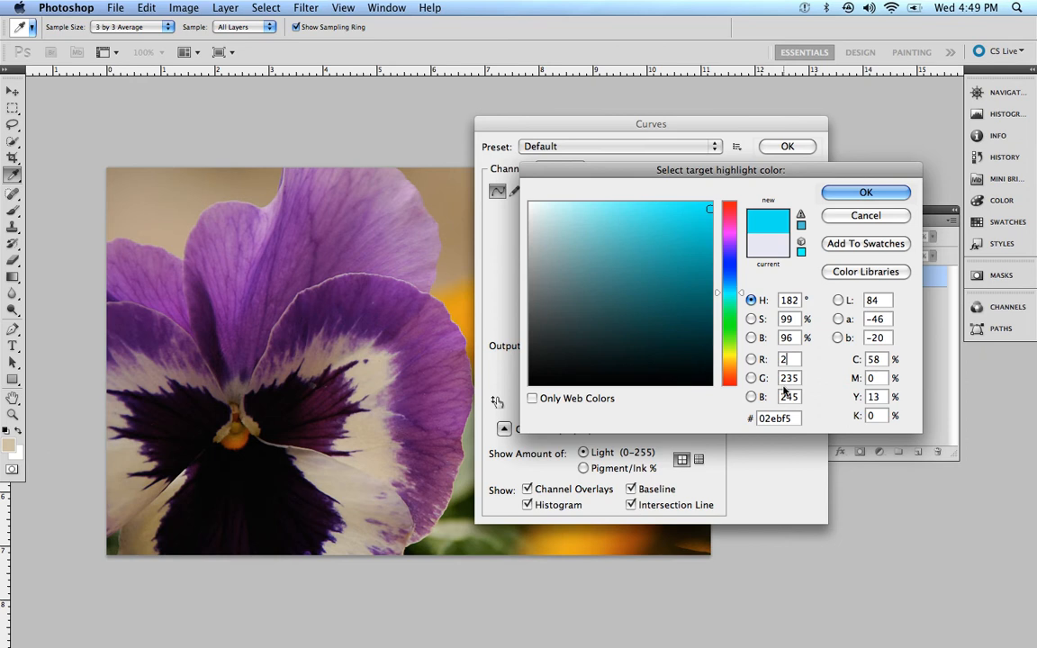
left_click(537, 209)
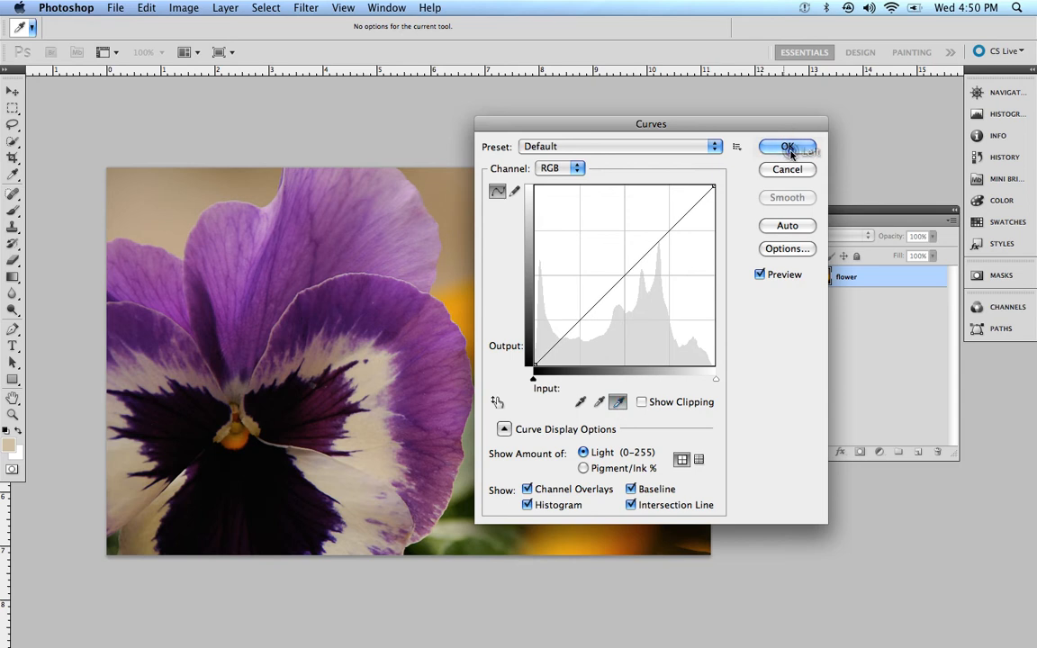
left_click(787, 148)
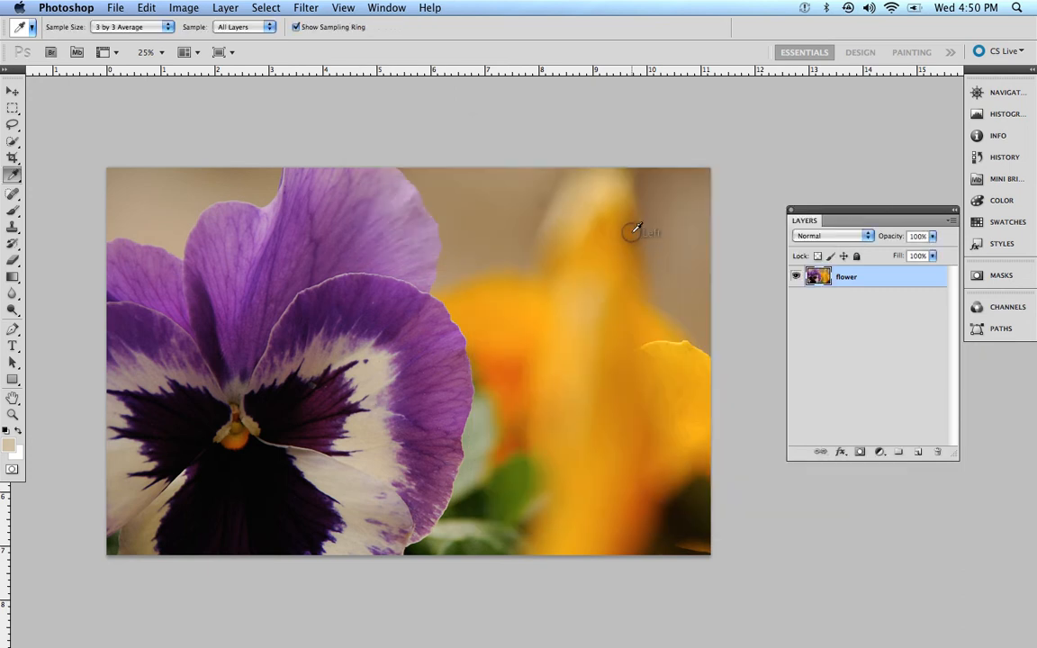
mouse_move(638, 227)
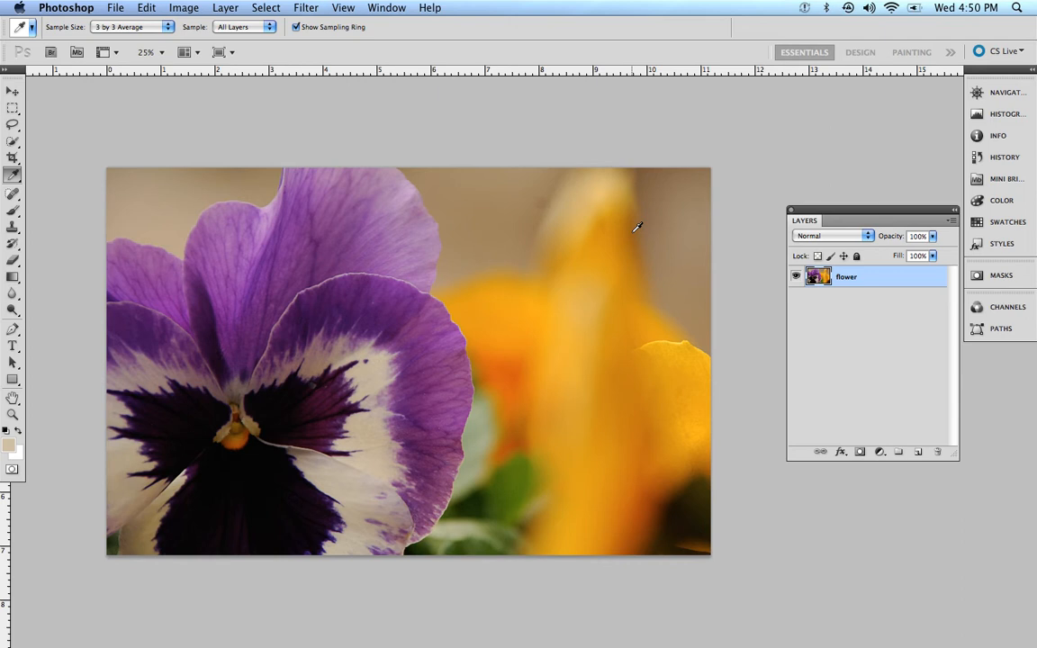
mouse_move(880, 302)
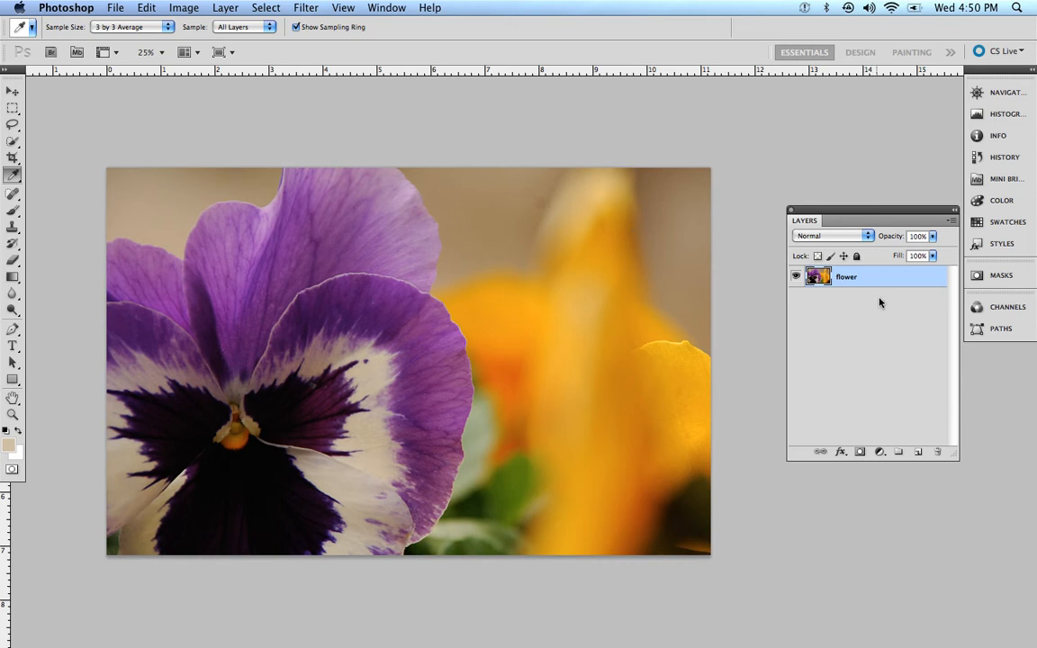
mouse_move(861, 216)
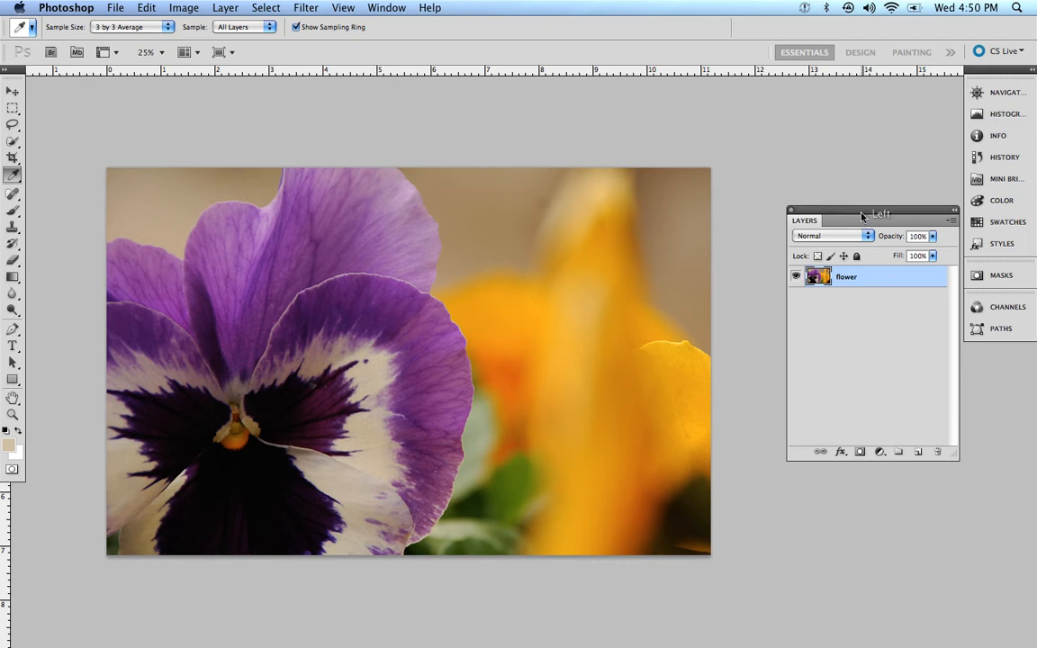
Step: Drag the Layers panel a little to the left over the workspace
left_click_drag(873, 214, 837, 216)
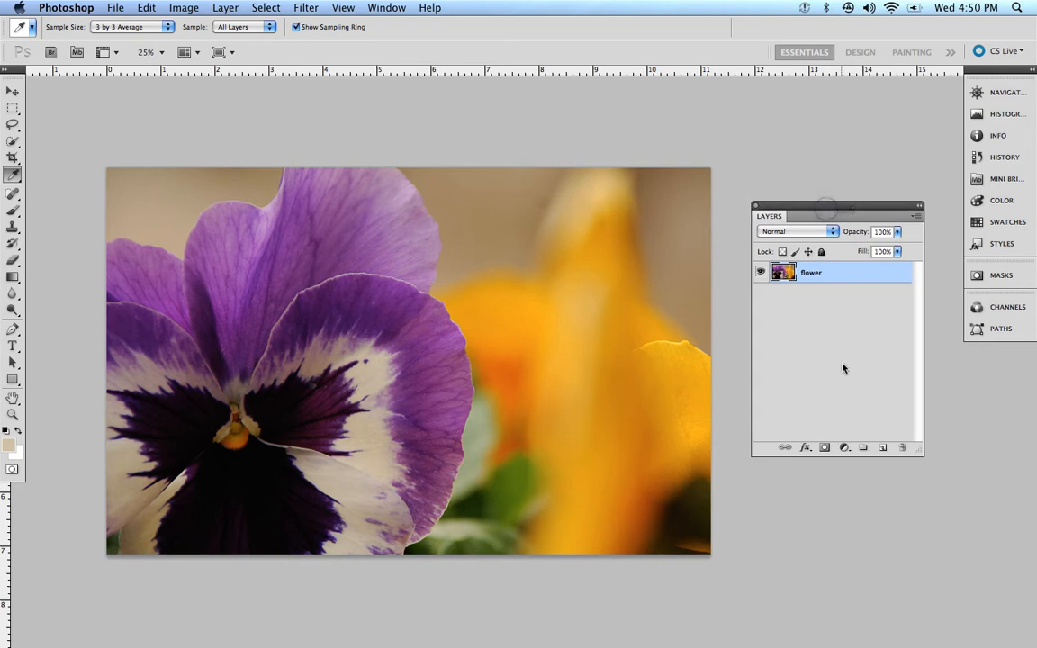
mouse_move(843, 446)
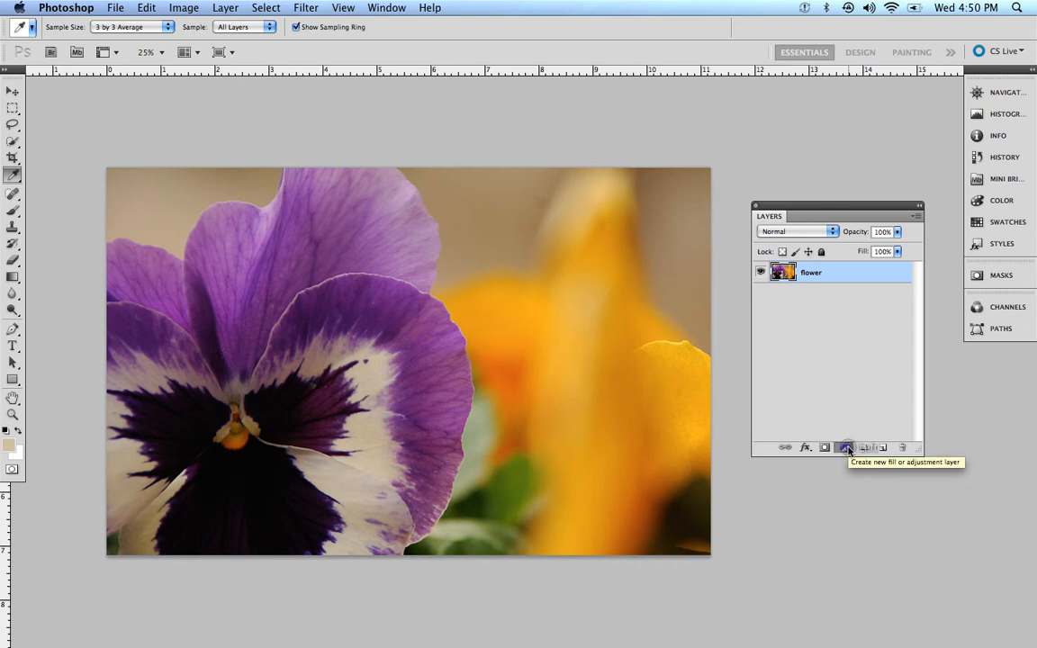
Step: Add a Threshold layer, lower it to the darkest pixels and mark that spot with a sampler
left_click(846, 447)
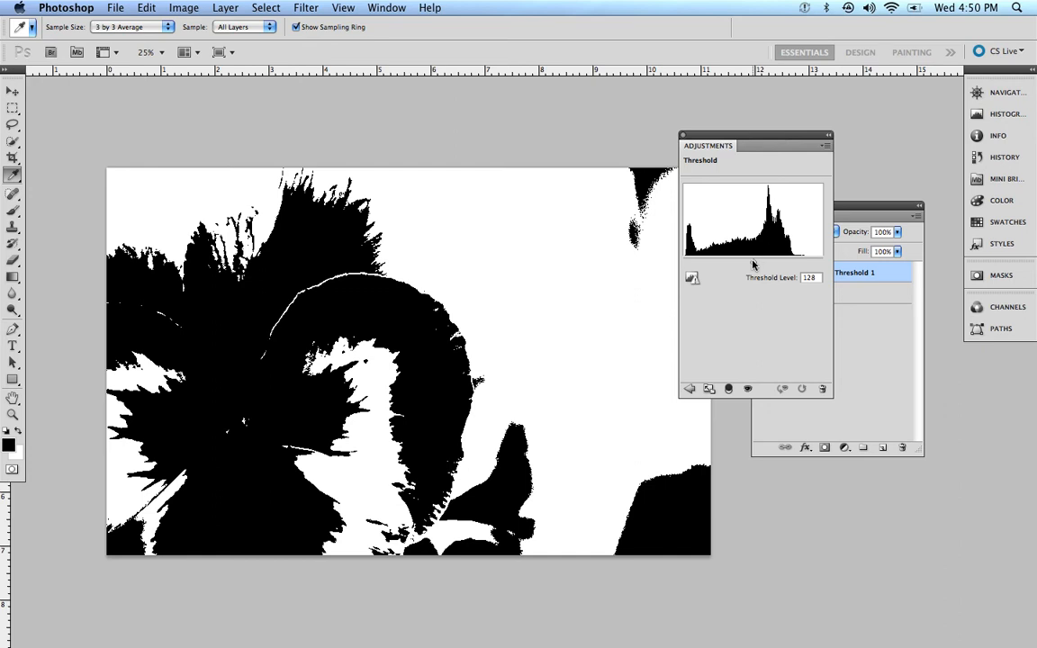
left_click_drag(756, 261, 698, 261)
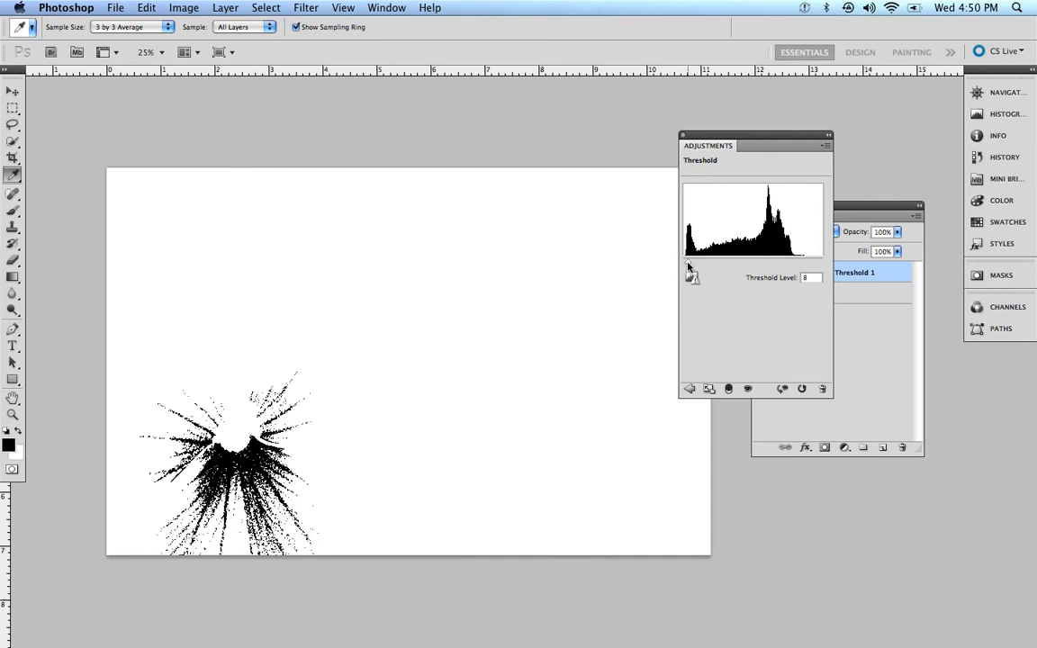
mouse_move(688, 266)
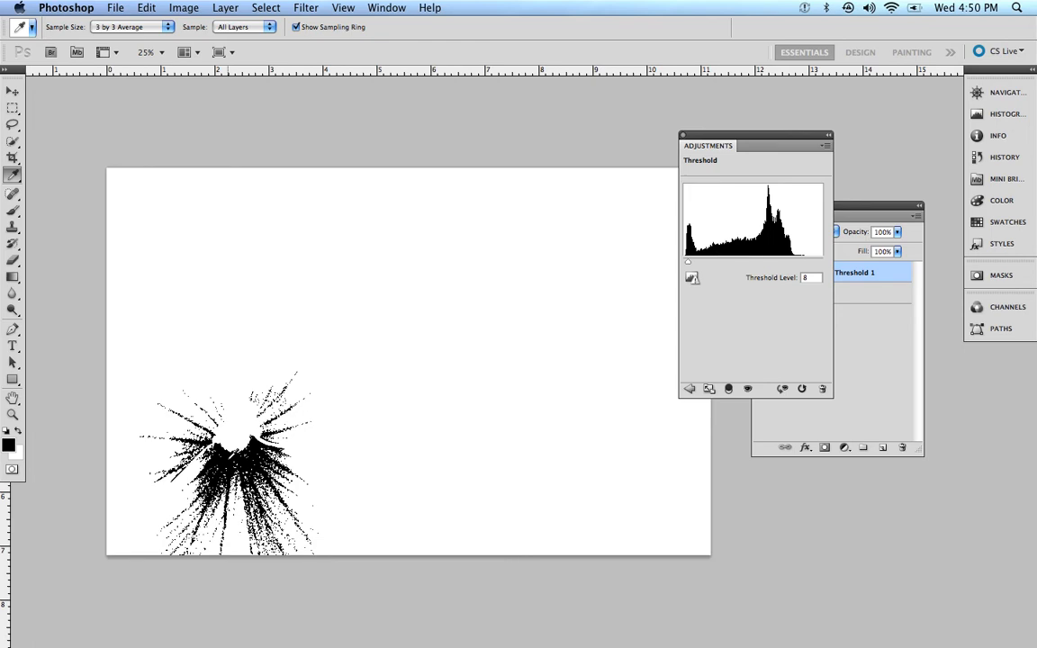
left_click(998, 135)
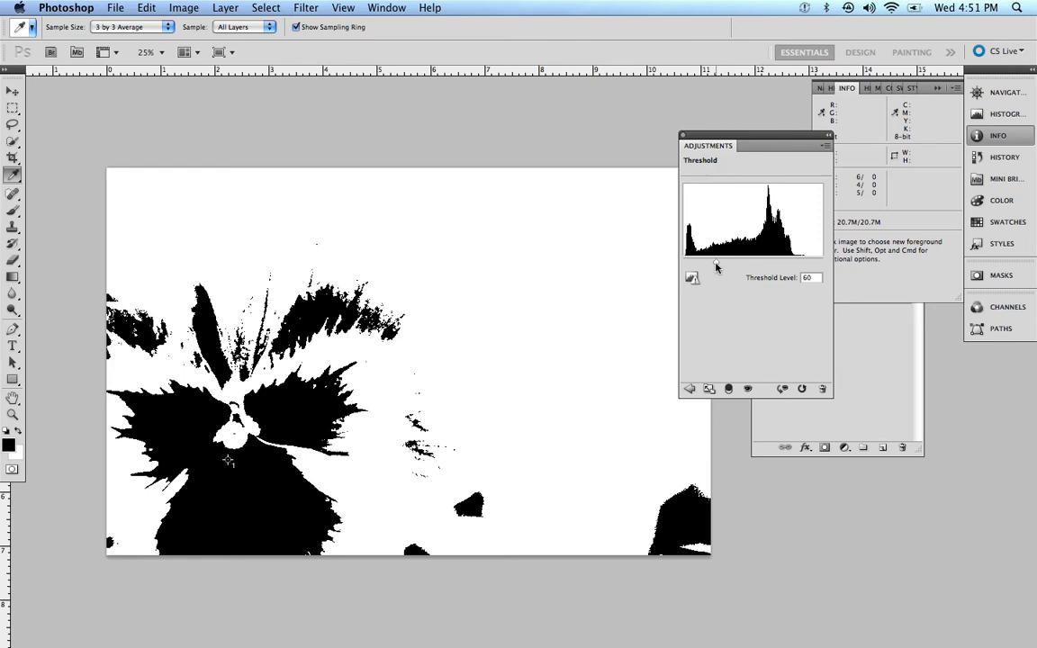
Step: Raise the threshold to the maximum, then back off until a few white spots remain
left_click_drag(717, 265, 754, 264)
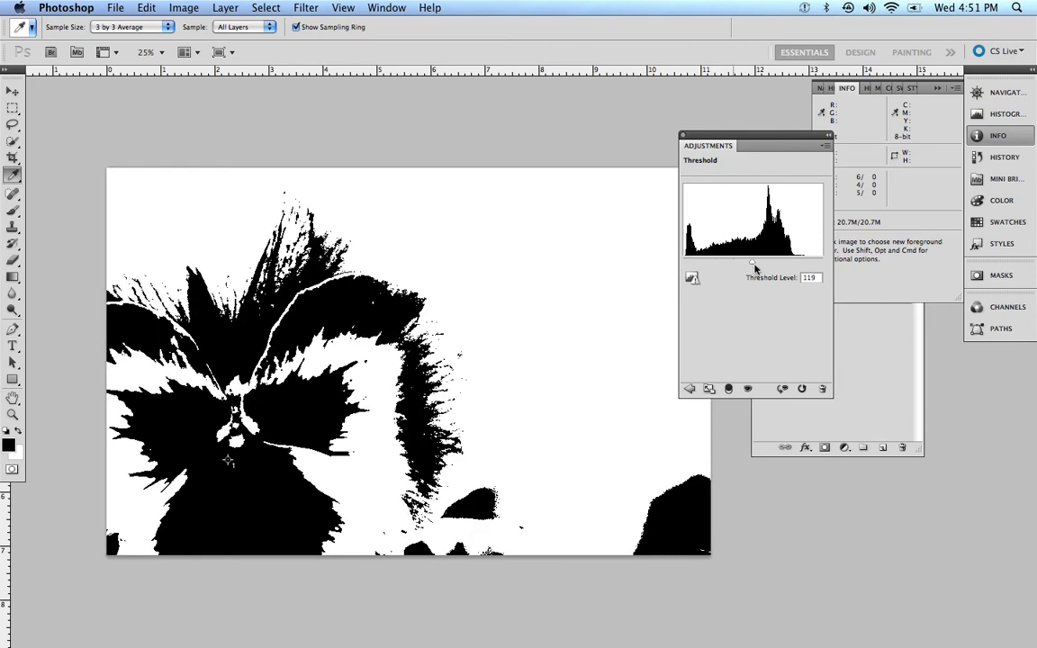
left_click_drag(753, 263, 788, 263)
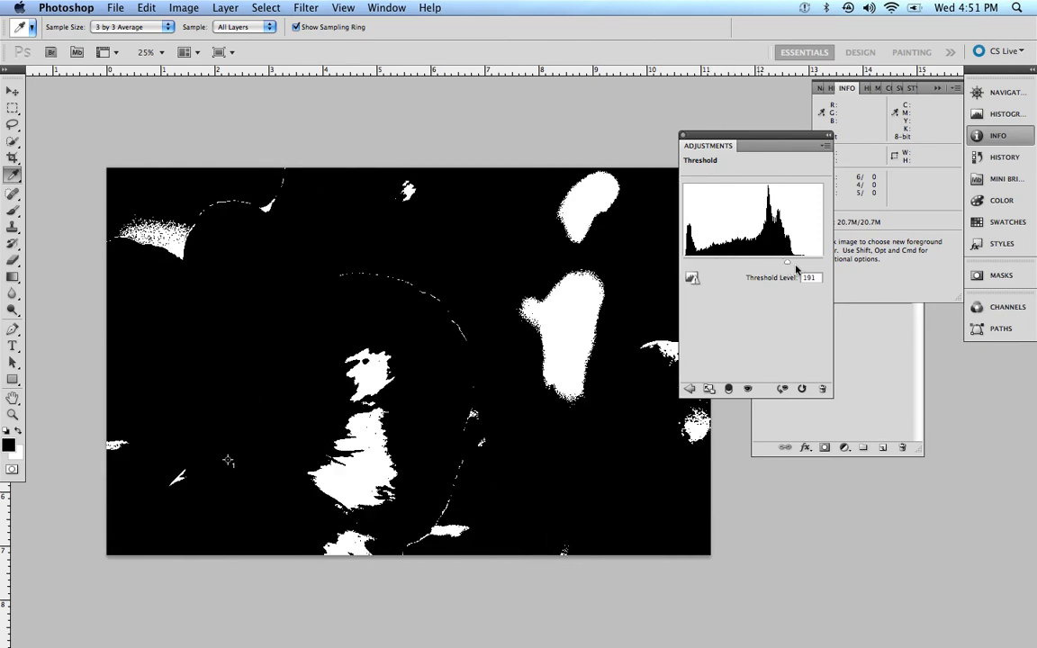
left_click_drag(789, 263, 824, 263)
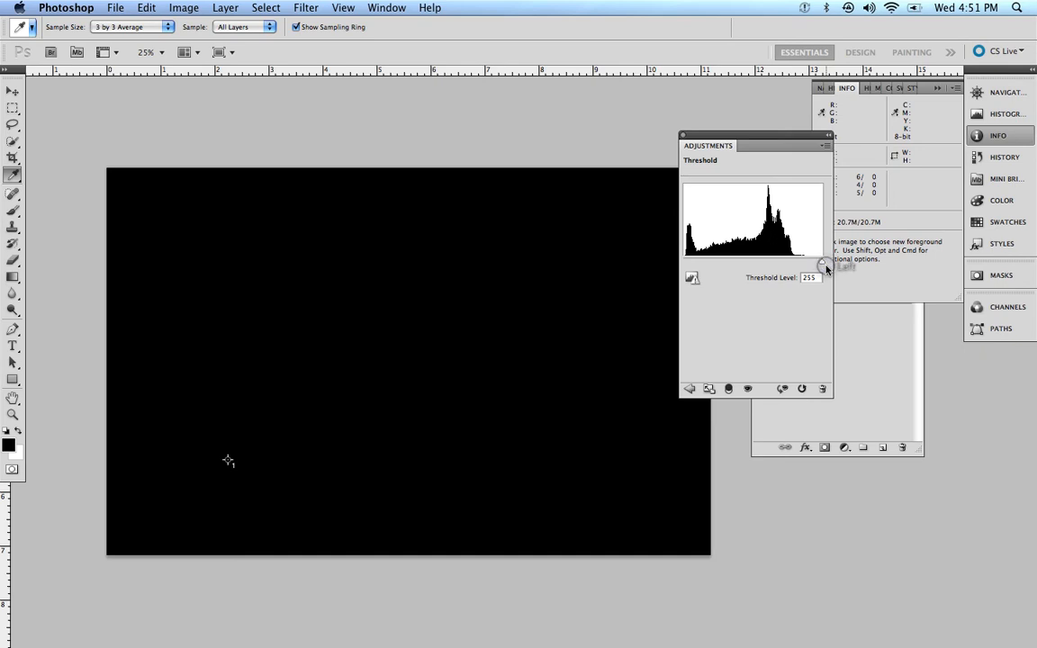
left_click_drag(824, 265, 810, 265)
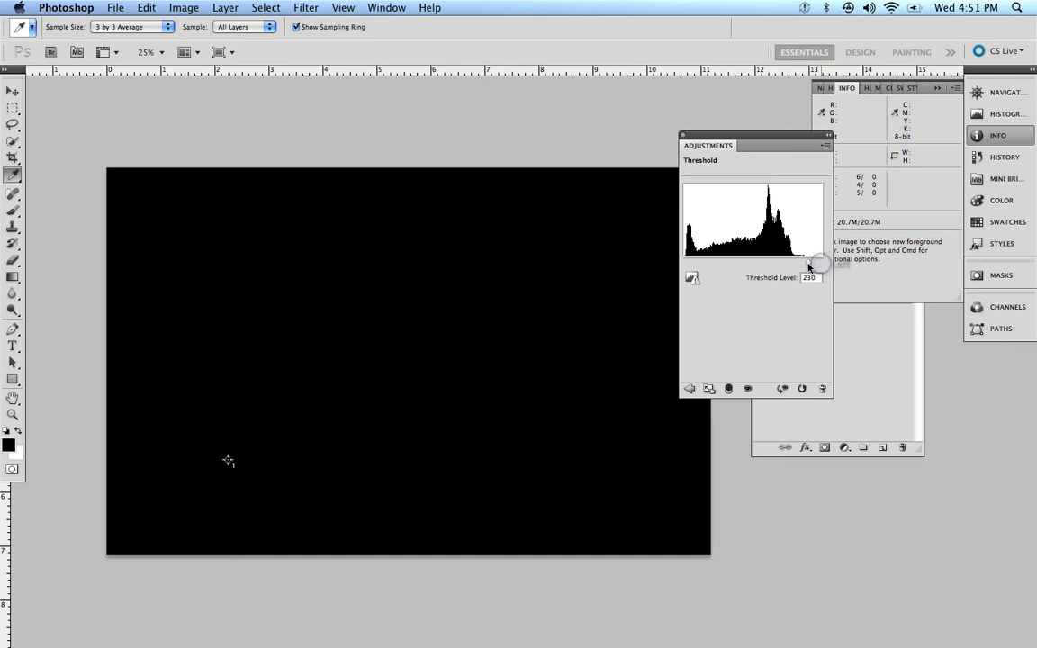
left_click_drag(810, 263, 790, 263)
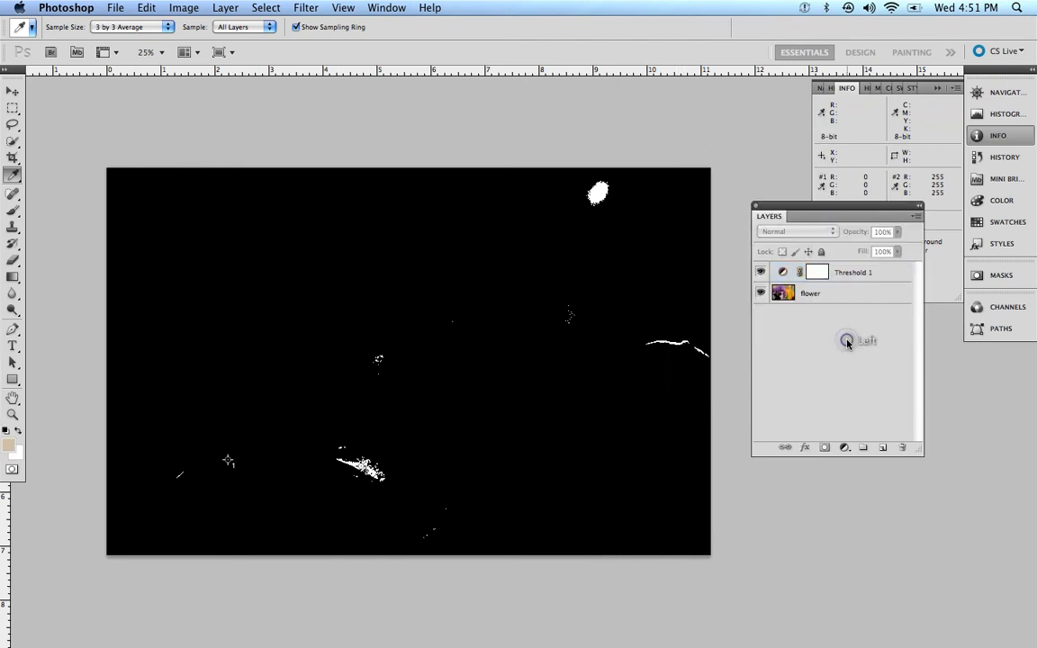
Step: Delete the Threshold 1 layer, restoring the colour pansy photo
left_click(853, 272)
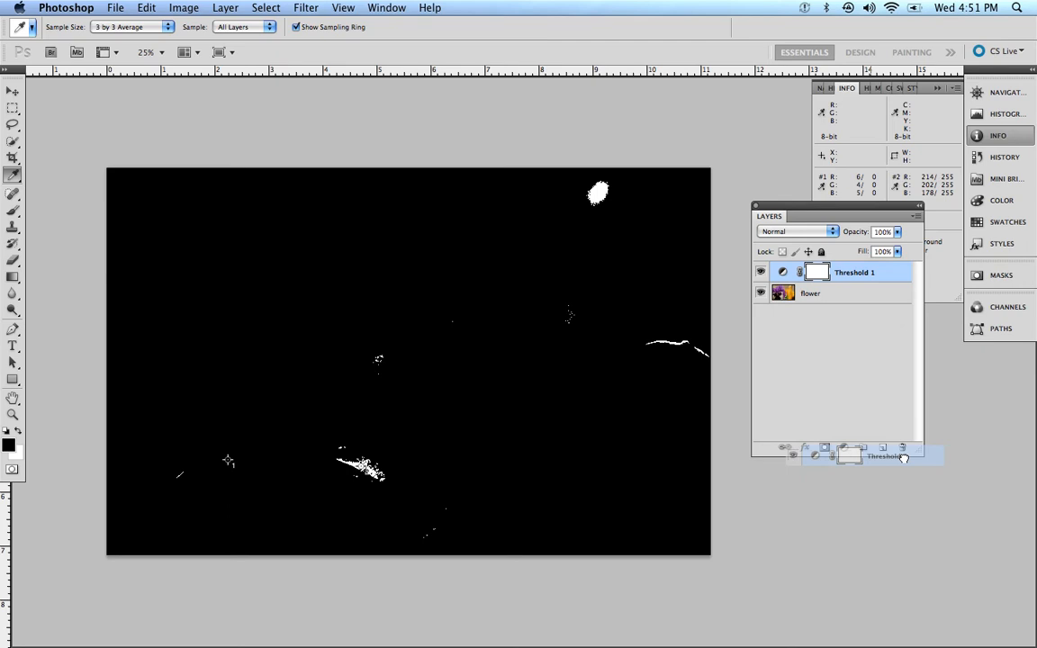
left_click(900, 446)
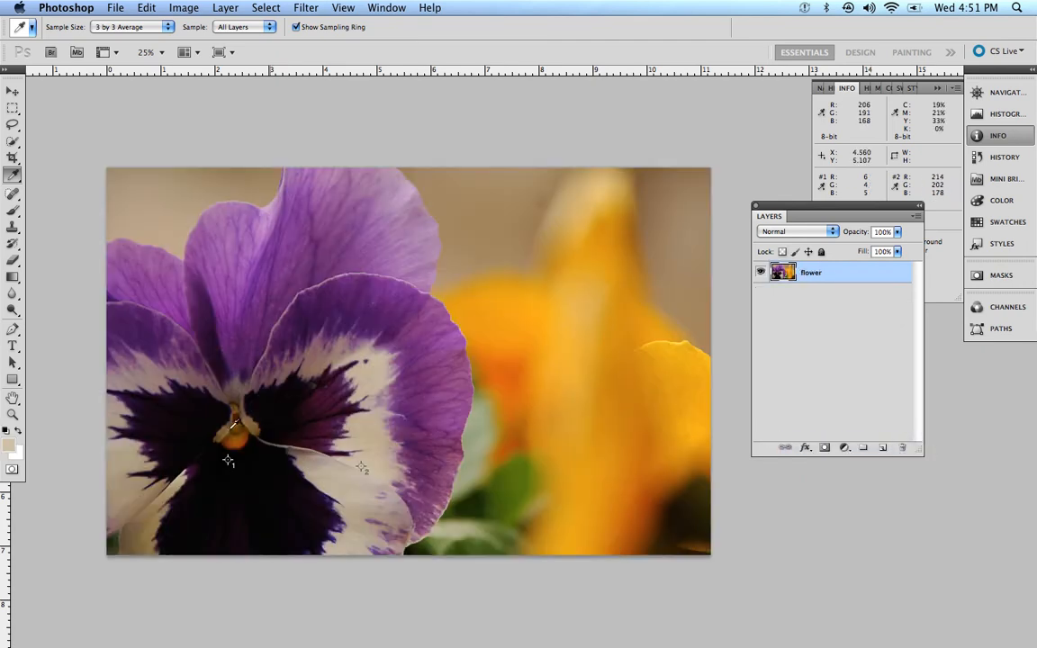
mouse_move(230, 458)
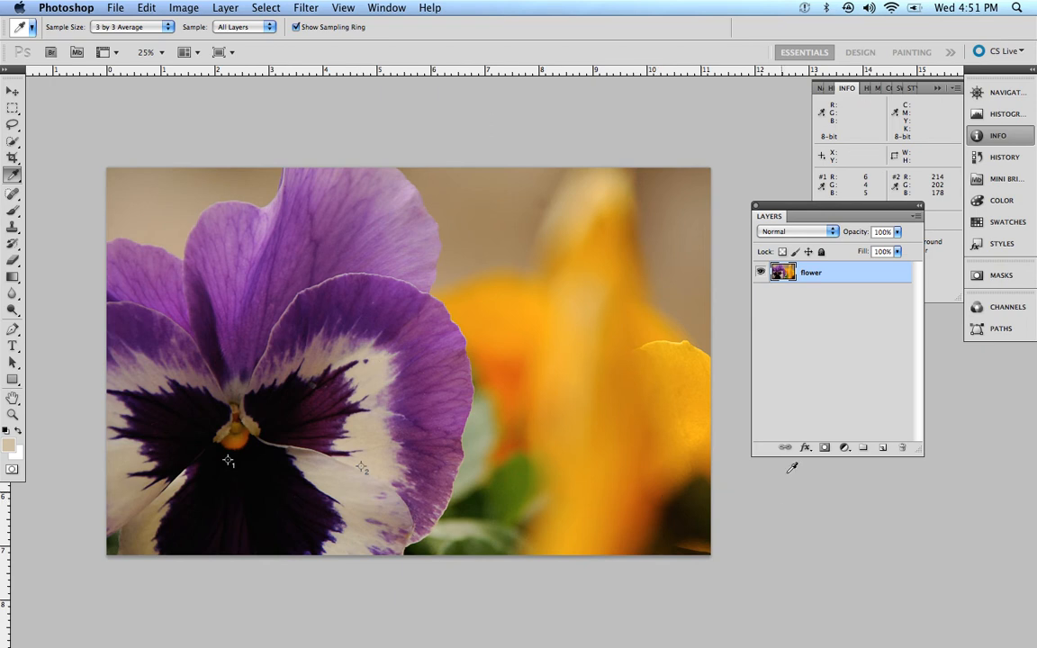
mouse_move(885, 322)
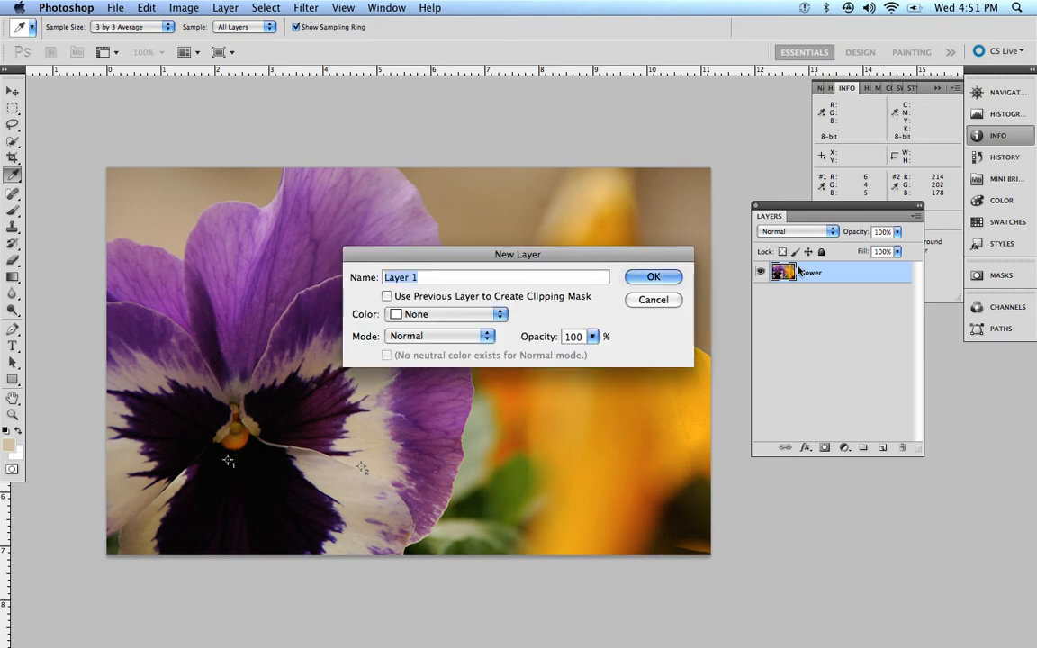
Step: Create a new layer named 'gray' above the flower layer
type("gr")
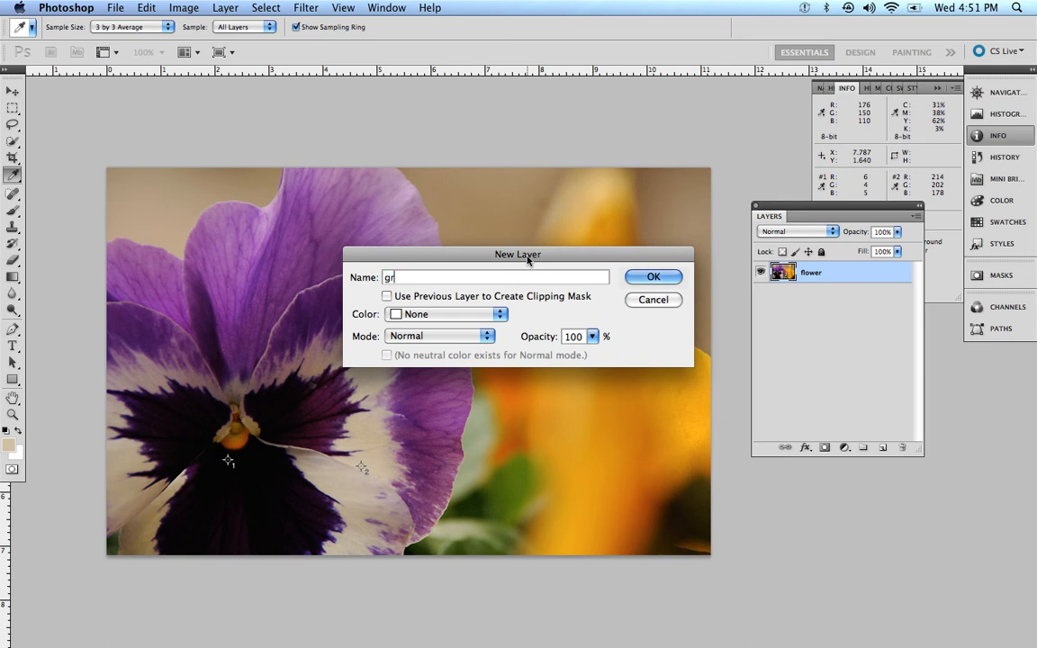
left_click(654, 277)
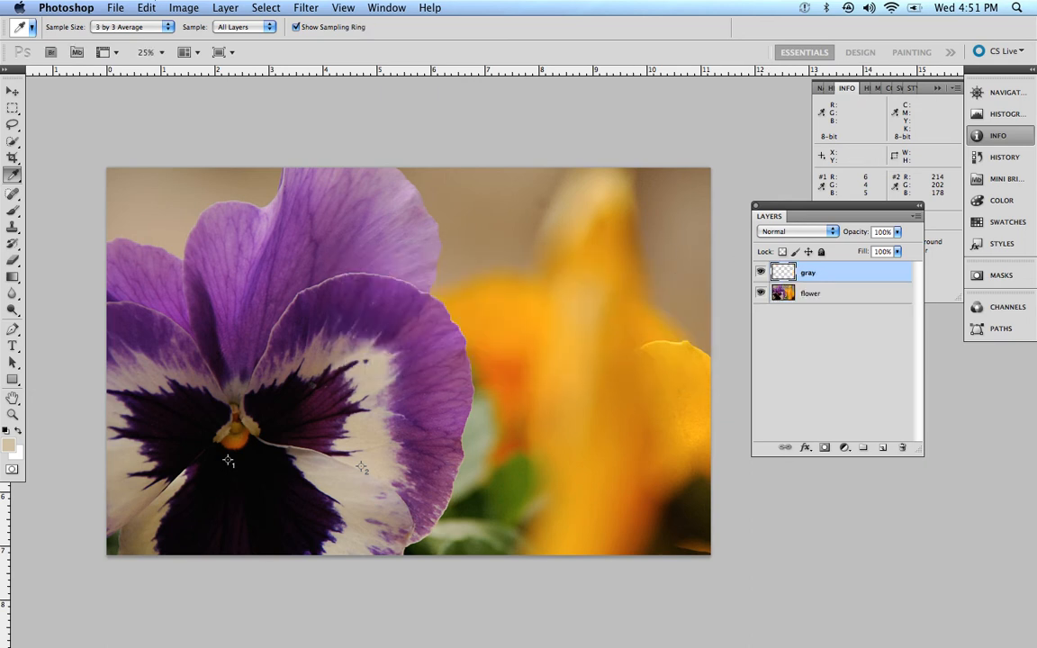
left_click(146, 8)
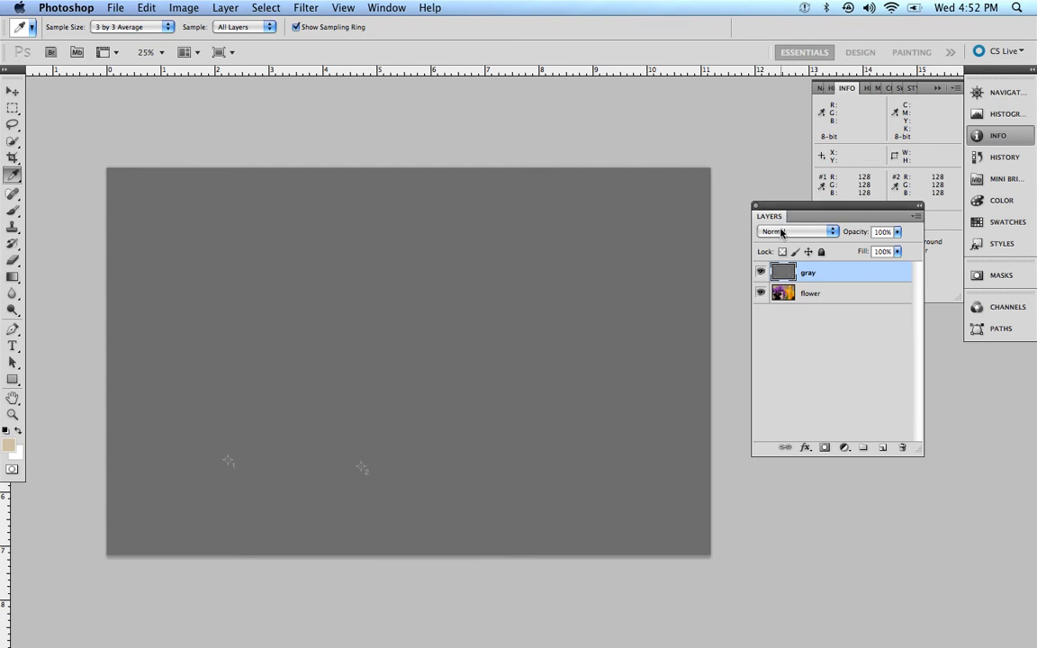
mouse_move(796, 231)
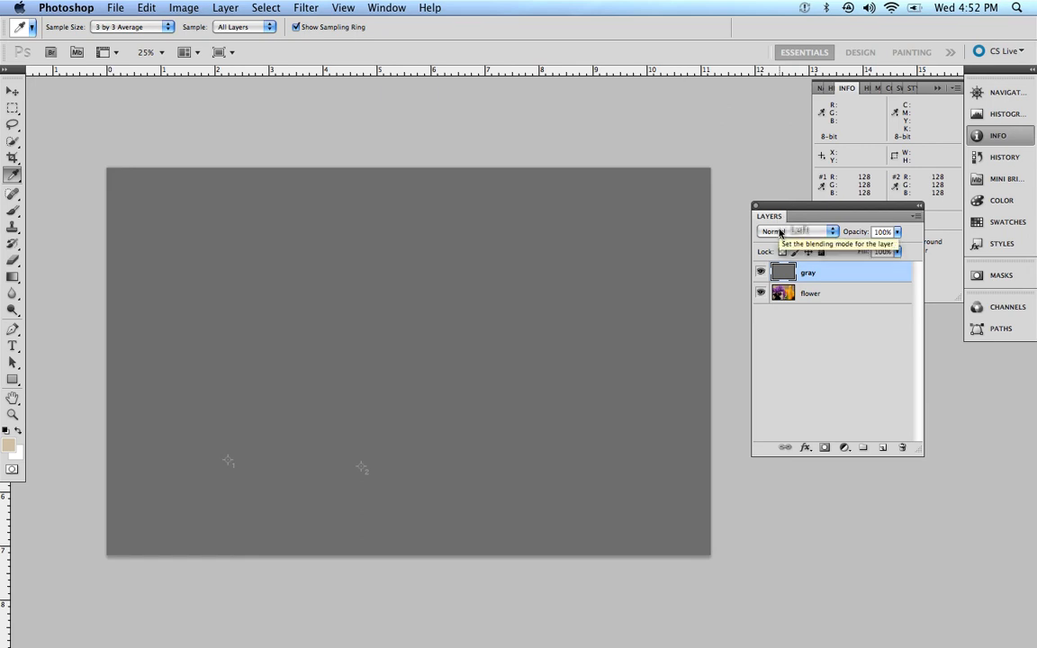
Step: Set the gray layer's blending mode to Difference
left_click(796, 231)
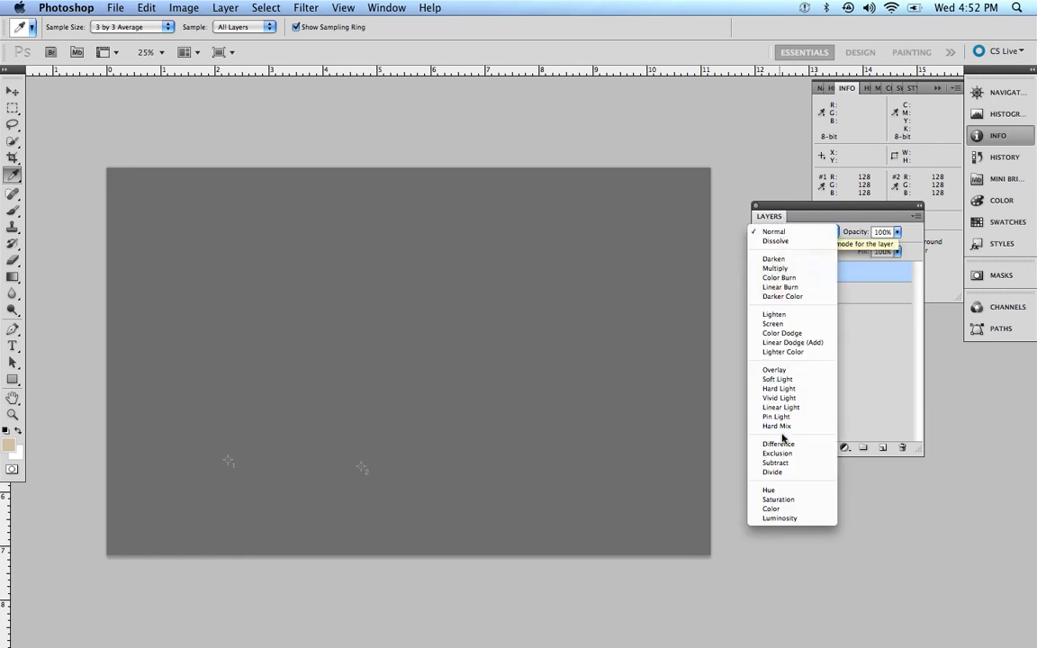
left_click(778, 442)
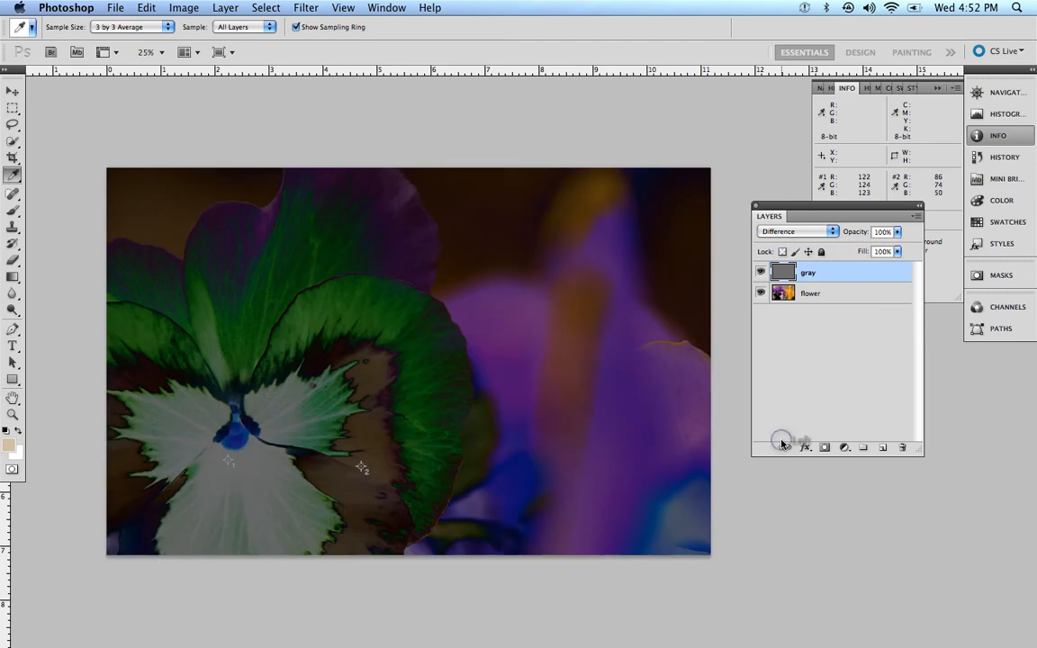
mouse_move(813, 380)
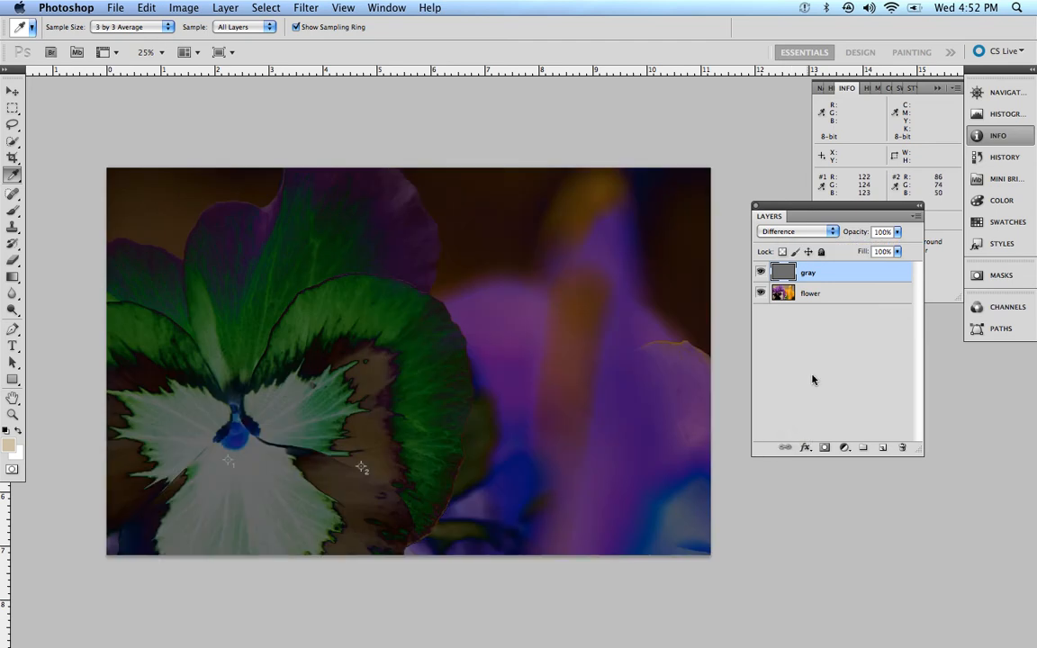
mouse_move(846, 450)
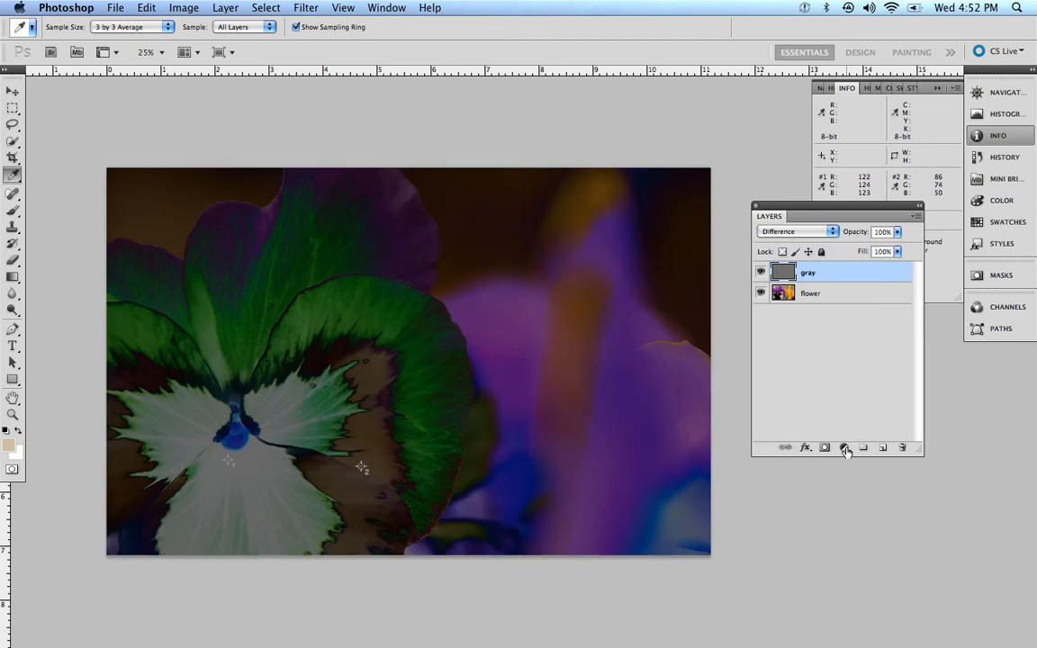
mouse_move(844, 446)
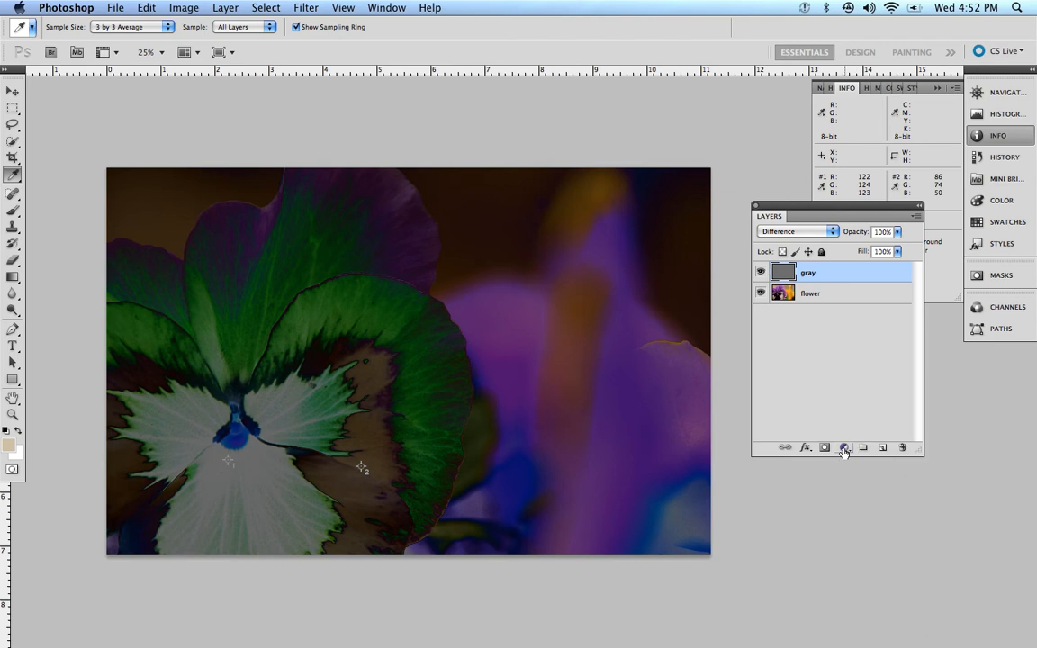
mouse_move(842, 446)
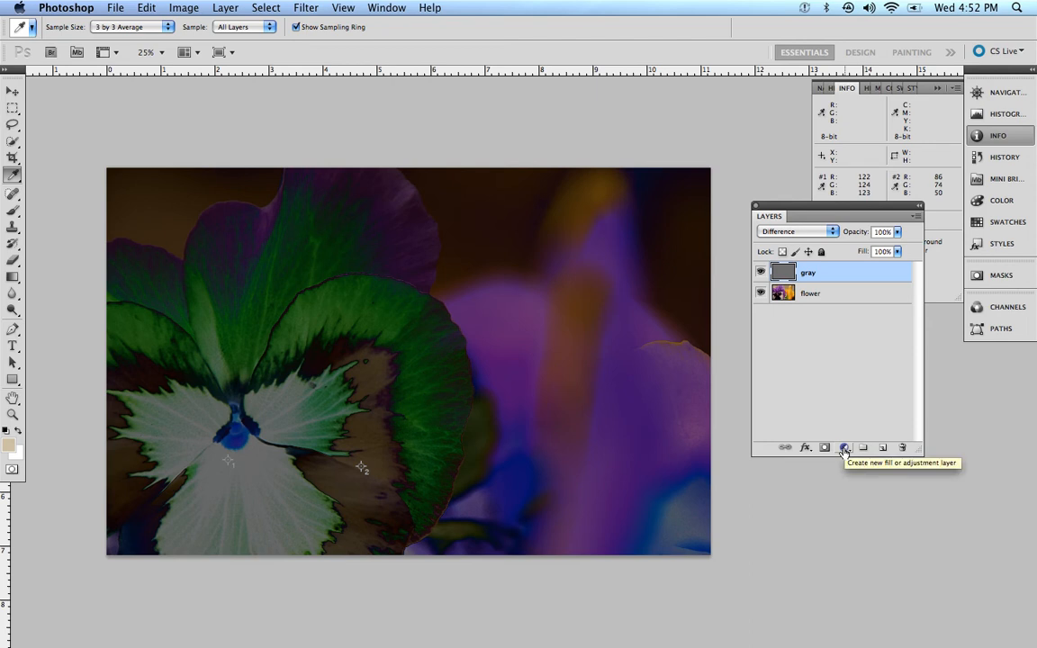
Step: Add a Threshold layer, sweep its level to locate the extreme spots, then delete it
left_click(842, 447)
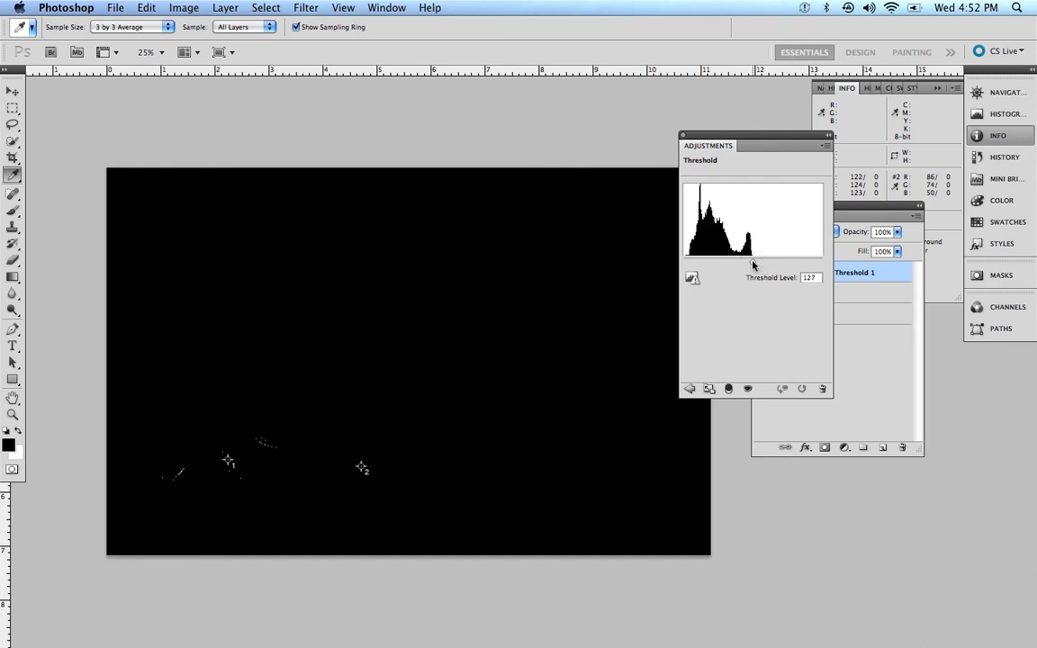
left_click_drag(752, 261, 722, 261)
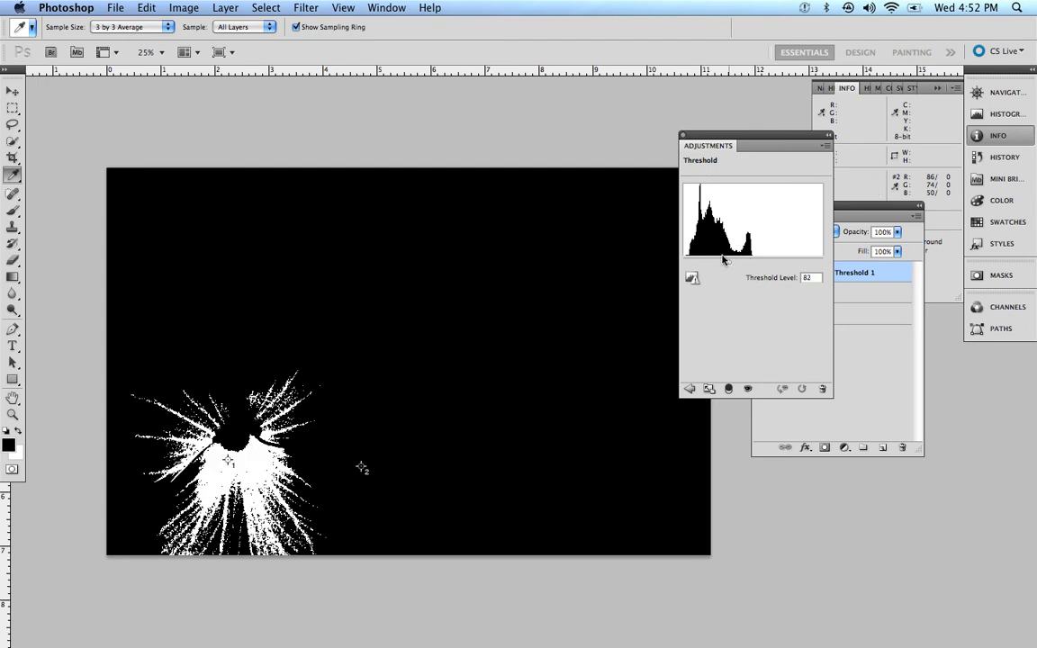
left_click_drag(724, 261, 681, 261)
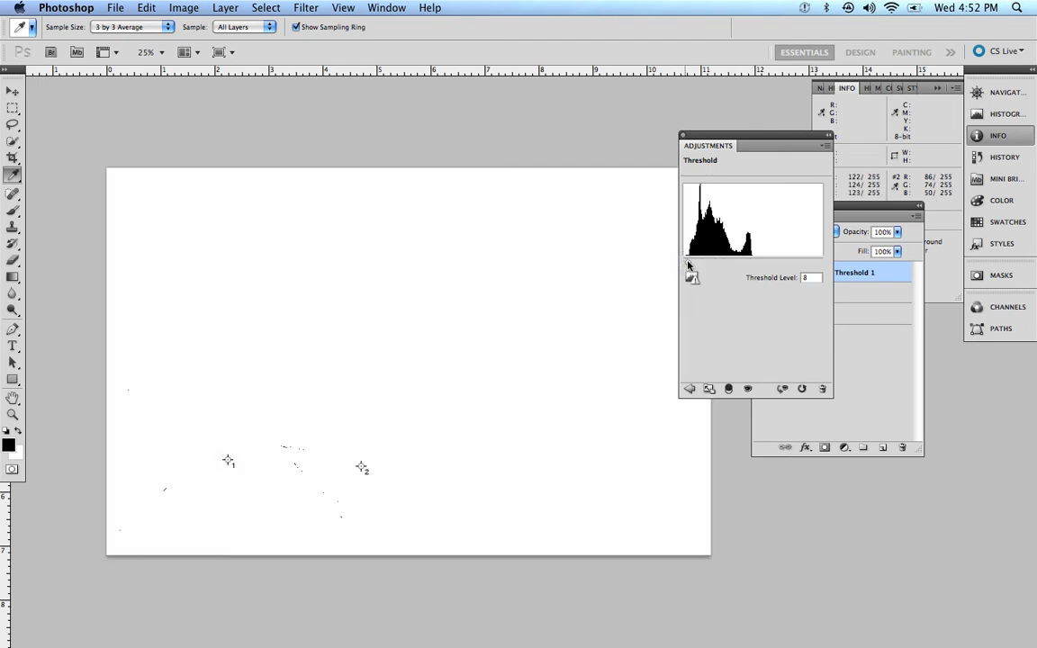
left_click_drag(688, 277, 705, 278)
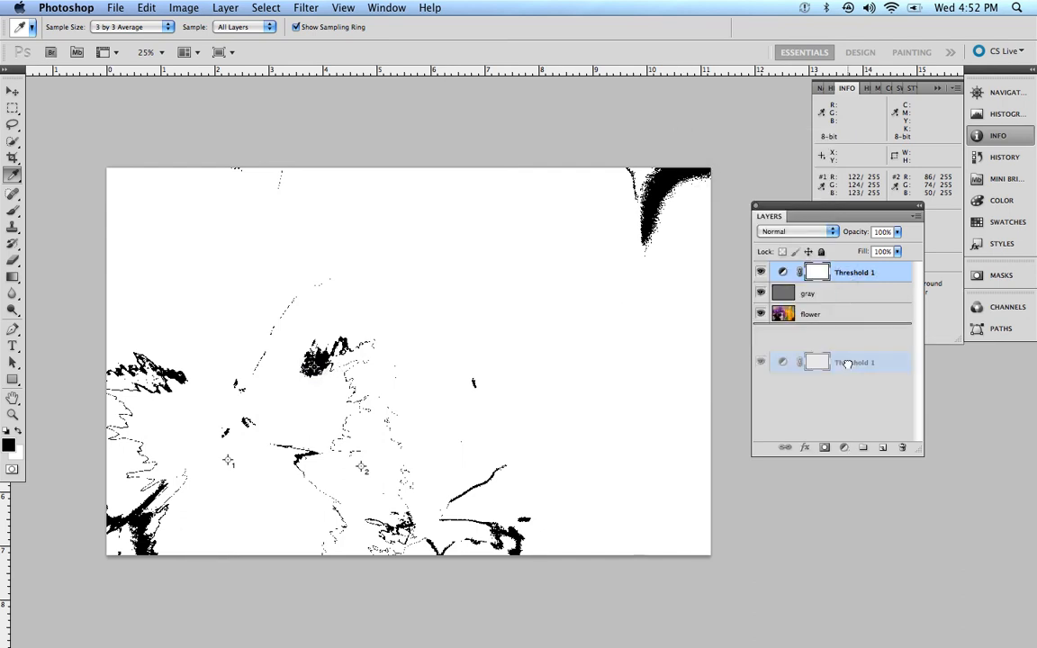
left_click(903, 446)
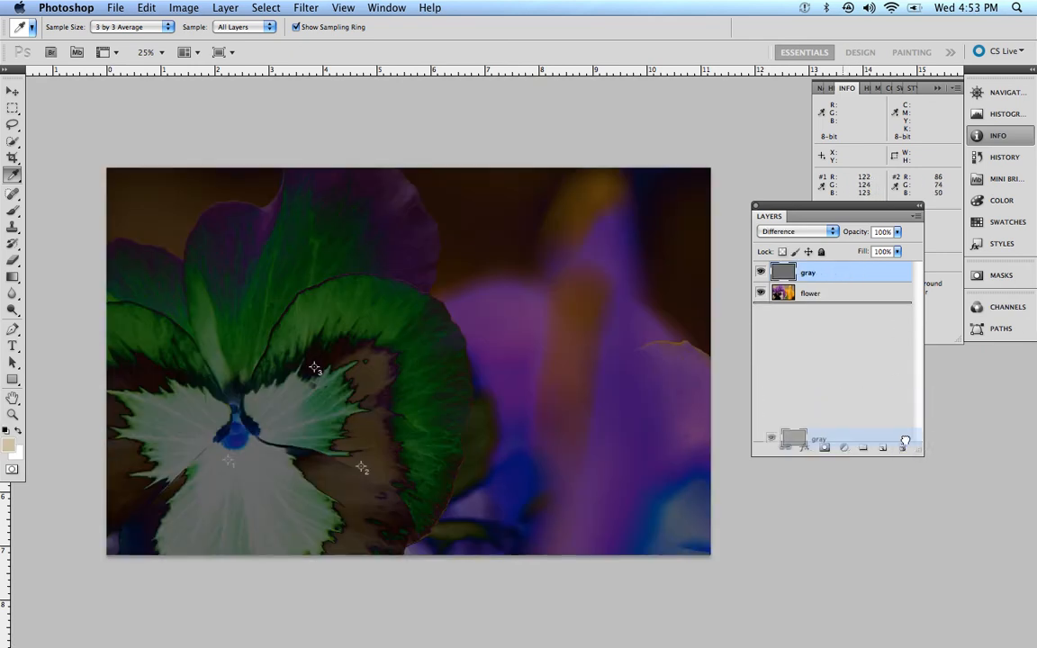
Step: Delete the gray Difference helper layer, leaving only the flower layer with its sampler marks
left_click(900, 446)
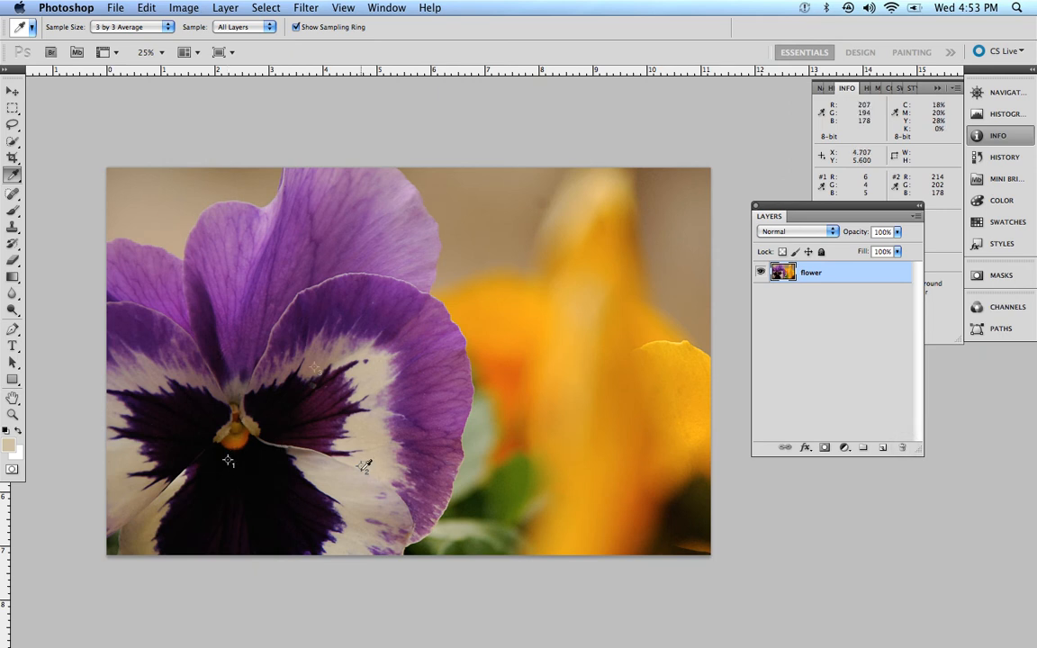
mouse_move(317, 367)
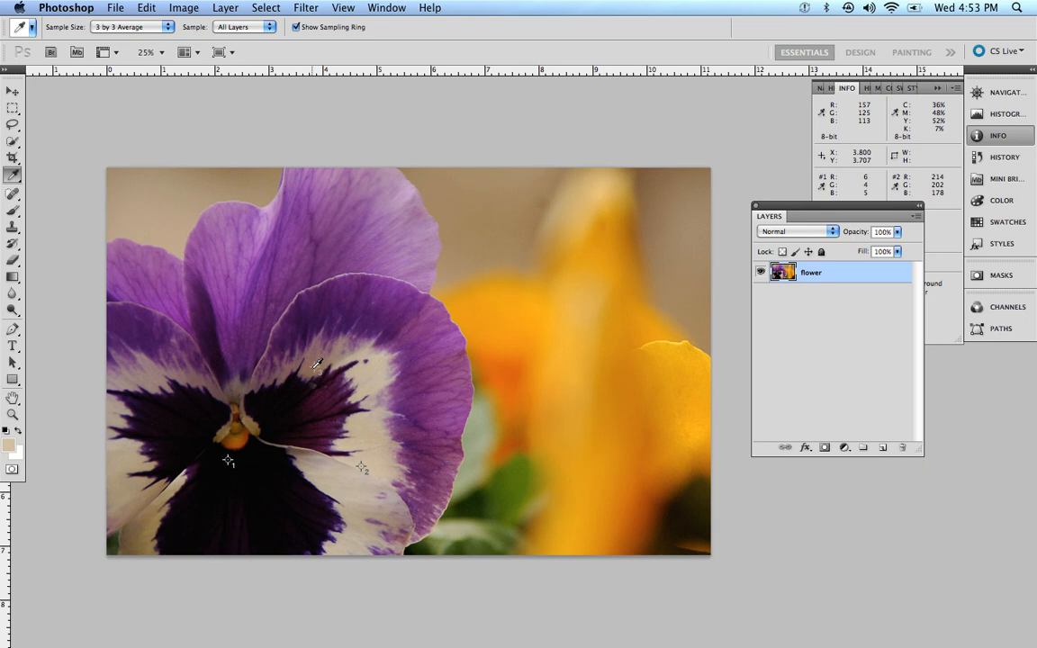
mouse_move(692, 437)
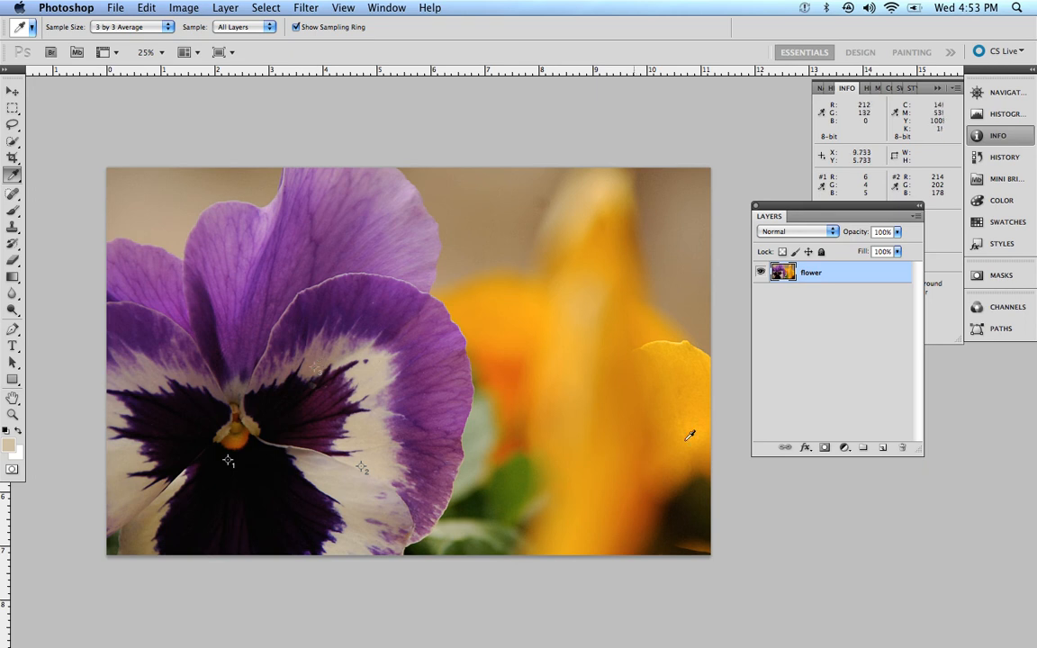
mouse_move(846, 362)
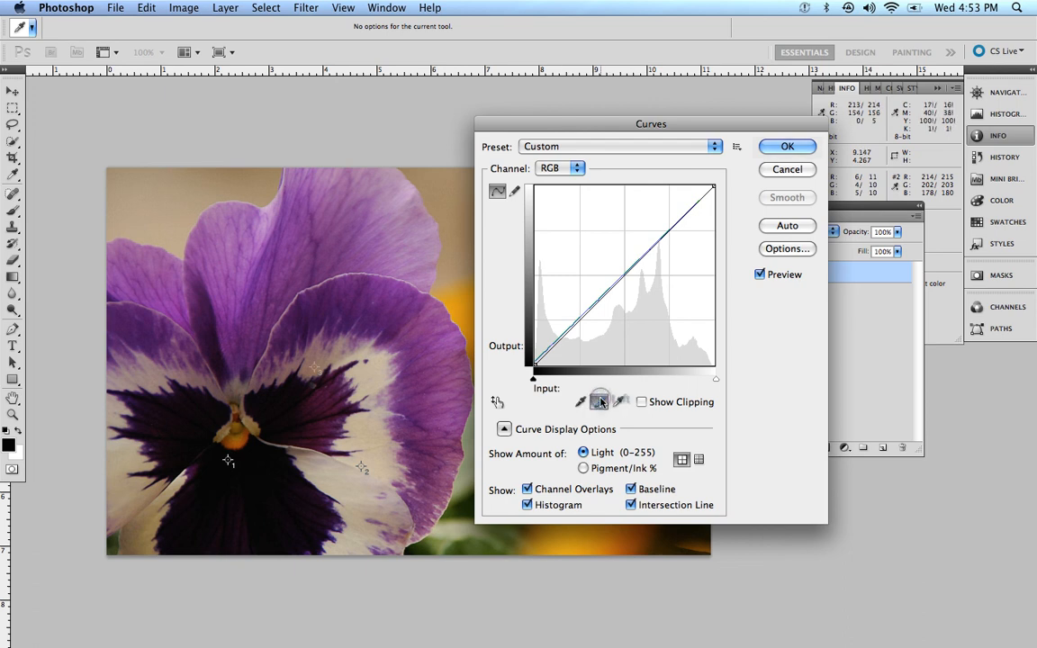
mouse_move(602, 402)
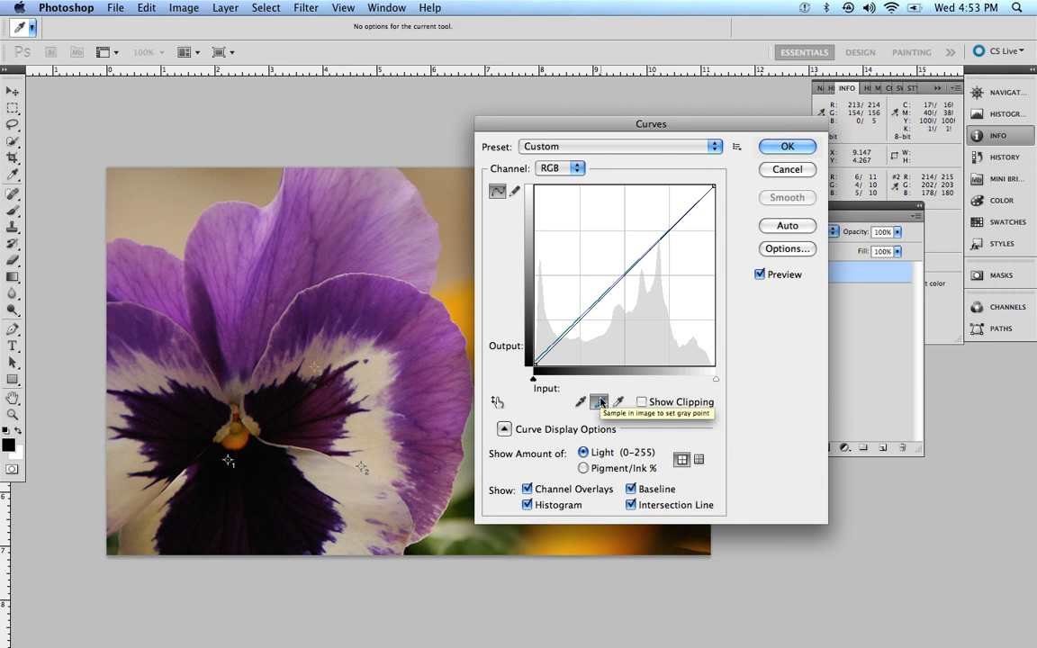
mouse_move(393, 330)
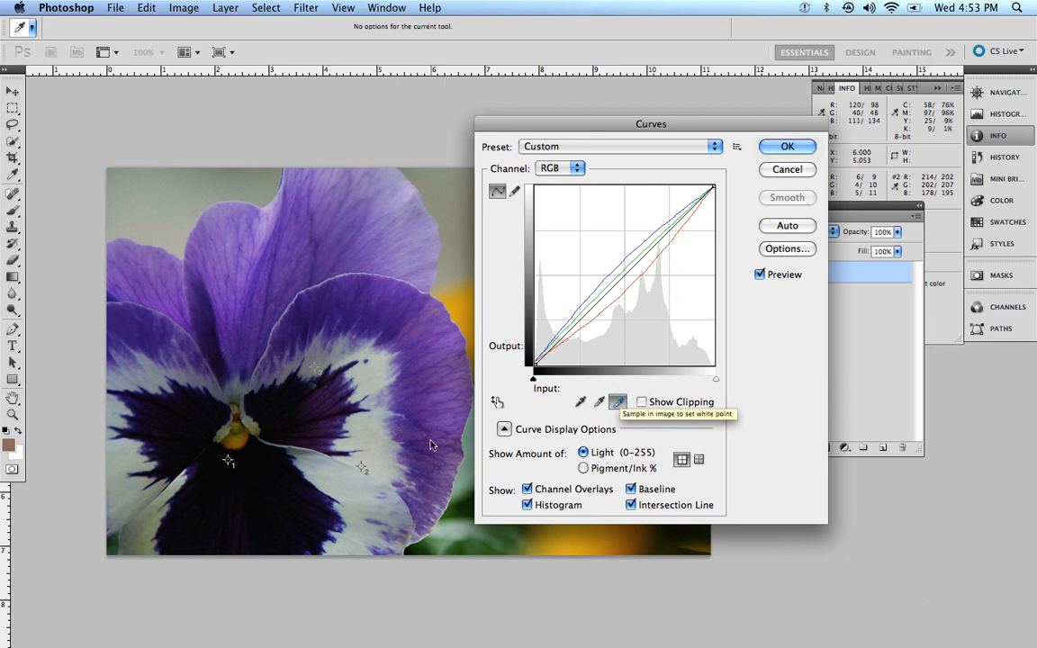
mouse_move(364, 461)
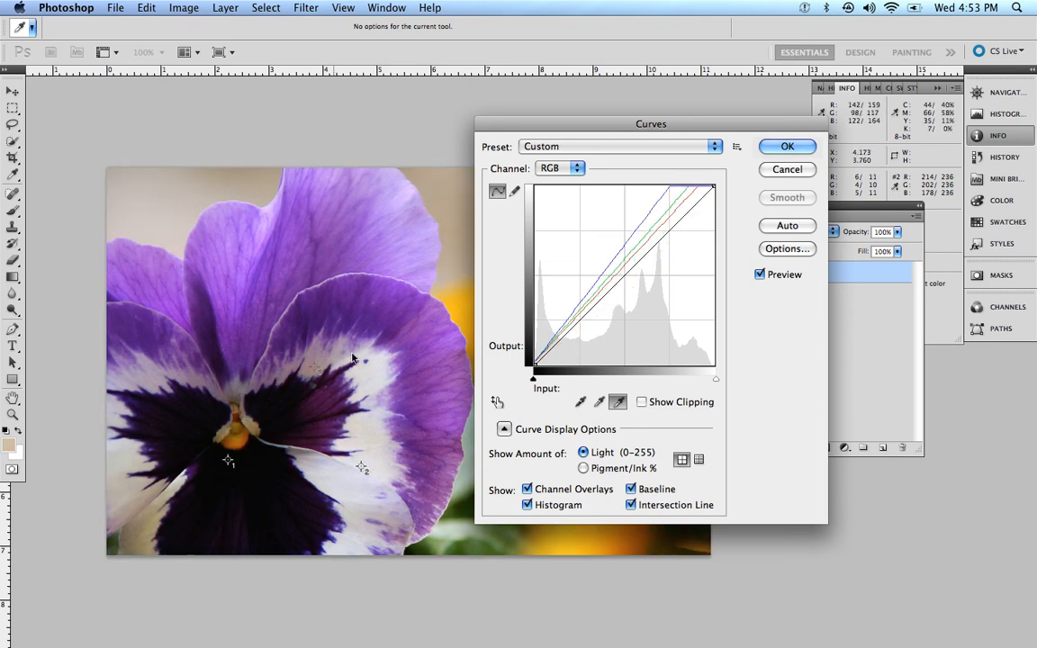
mouse_move(252, 387)
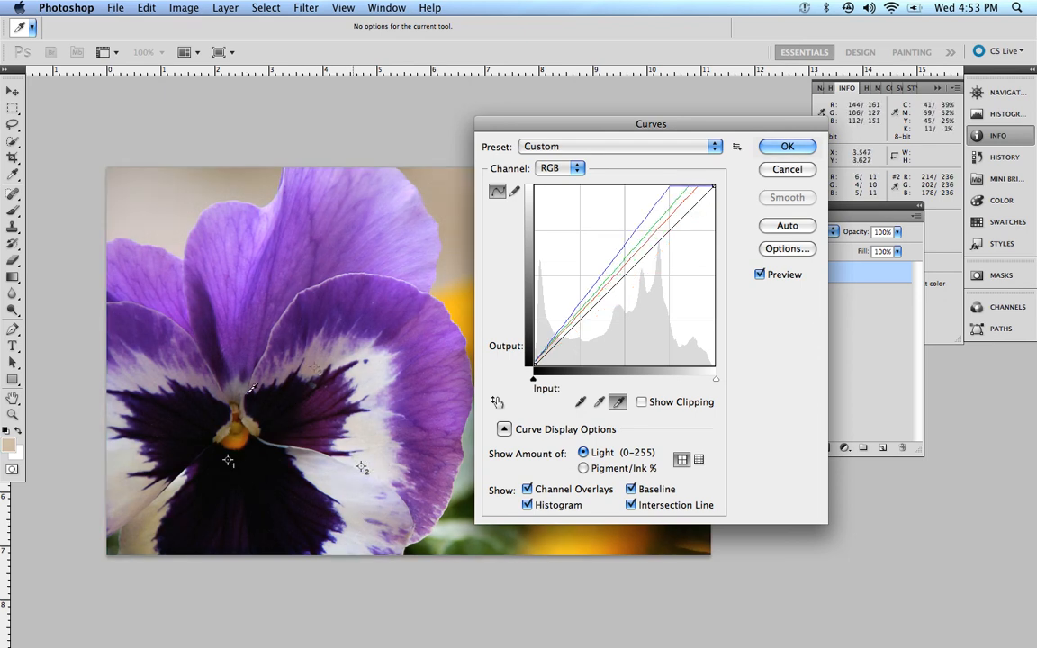
Step: Select the black point eyedropper in Curves to sample the marked darkest spot
left_click(579, 402)
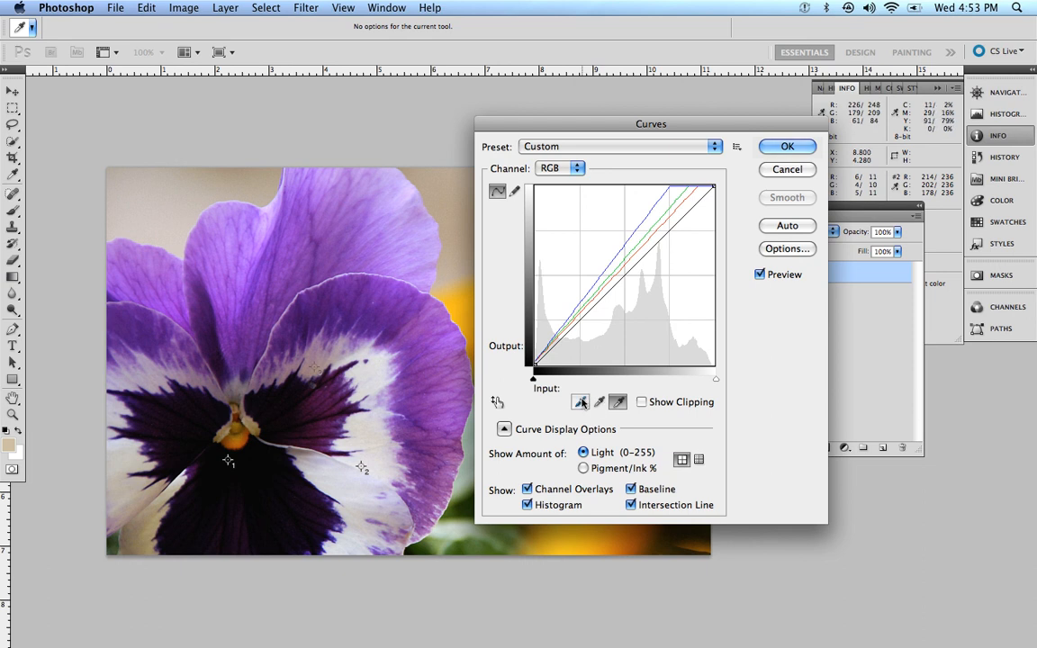
mouse_move(619, 401)
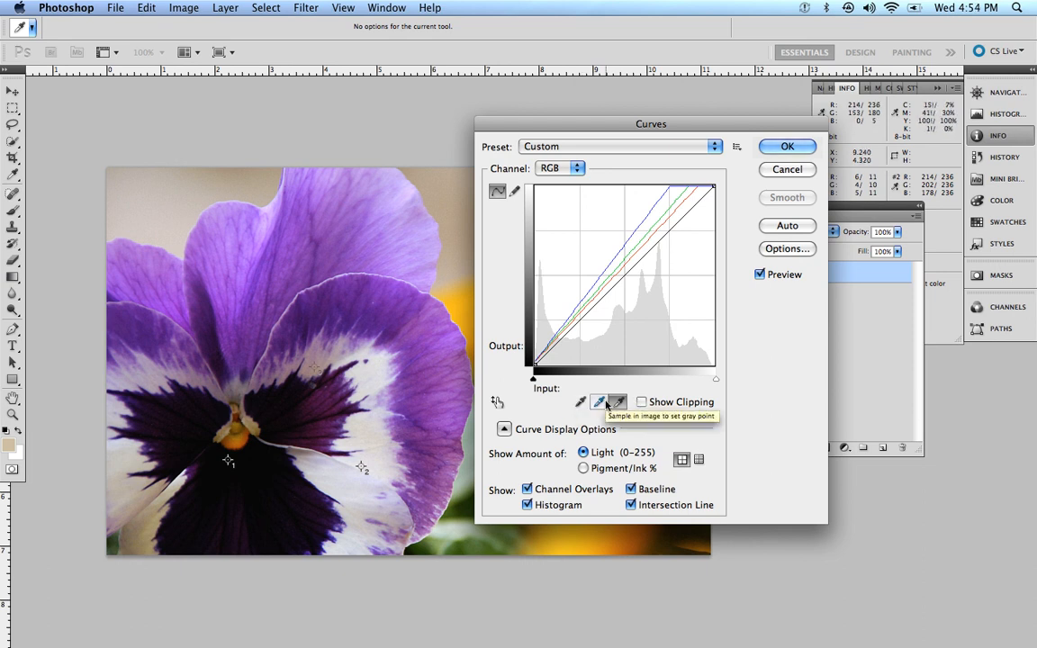
mouse_move(618, 401)
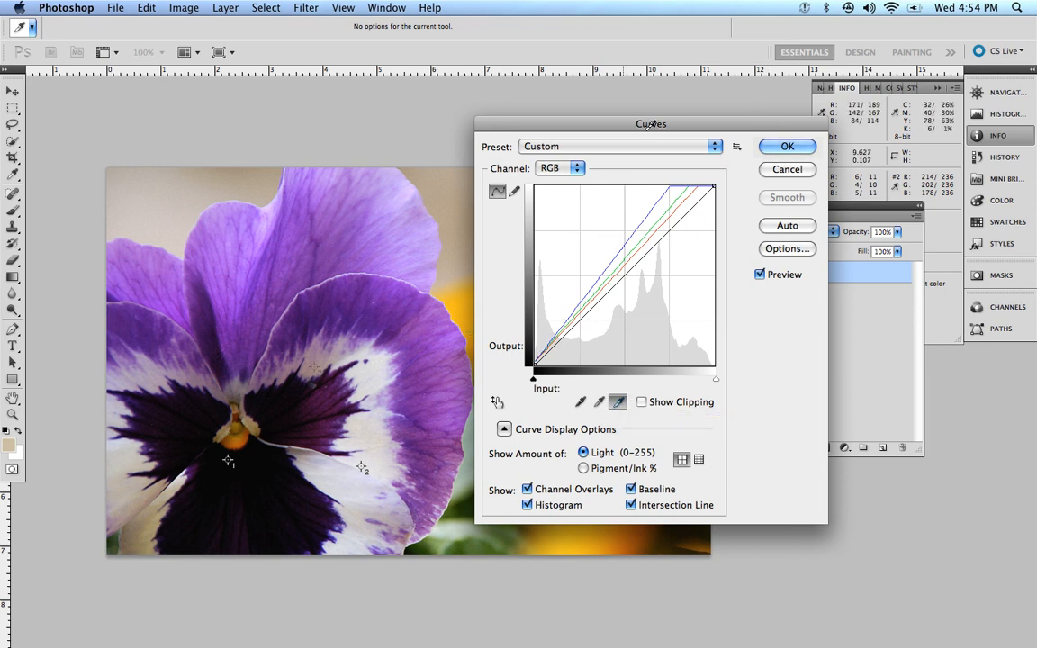
Step: Toggle the Curves Preview off and on to compare original and corrected pansy, leaving it on
left_click_drag(652, 123, 864, 153)
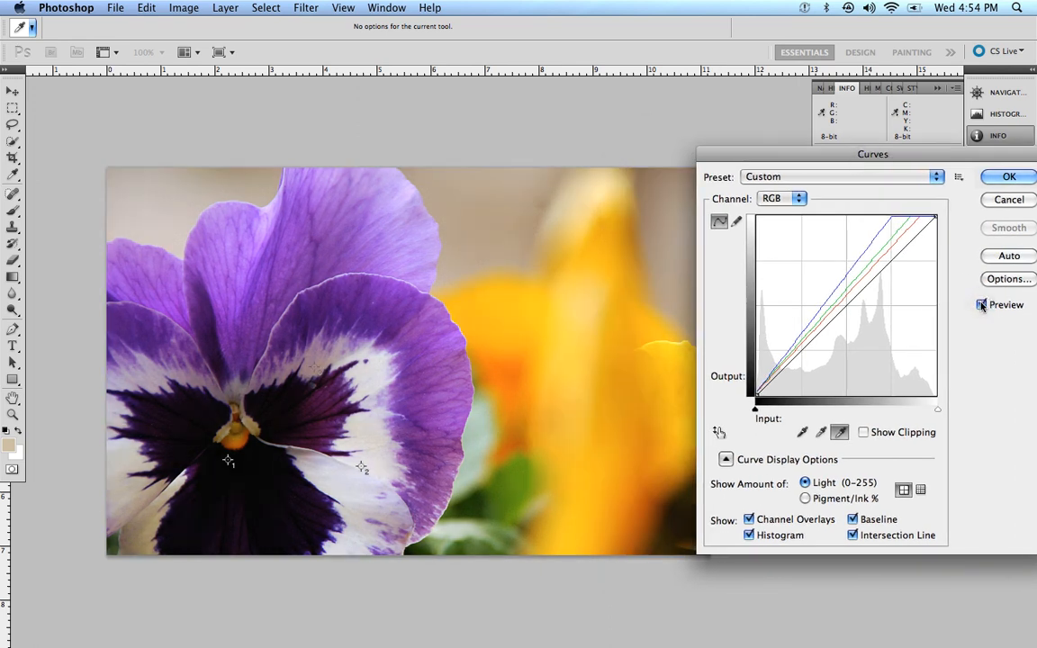
left_click(981, 305)
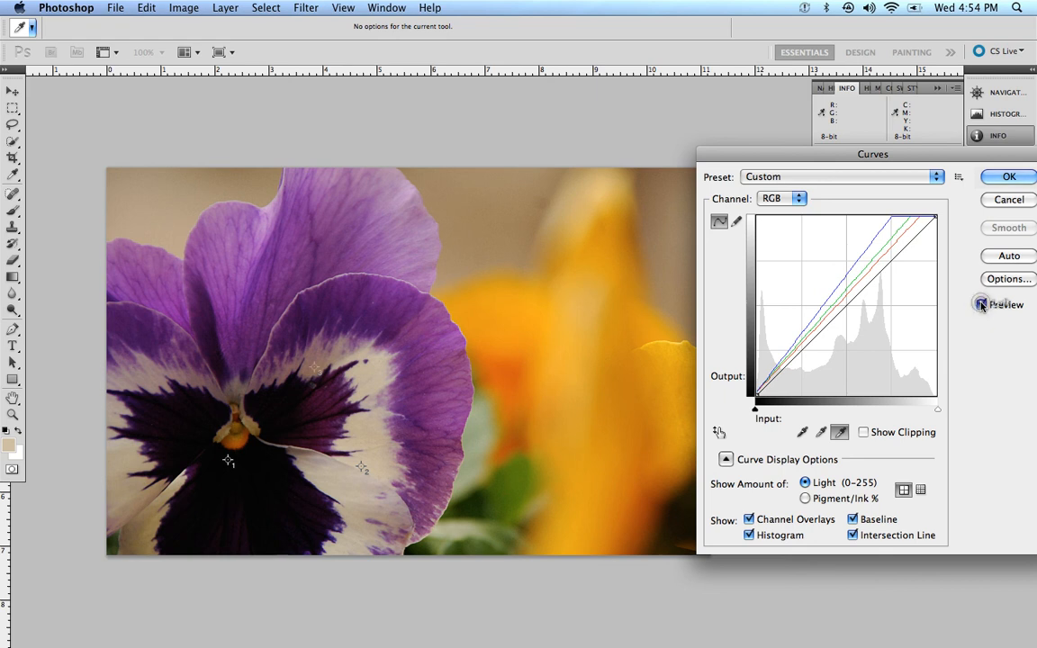
left_click(982, 304)
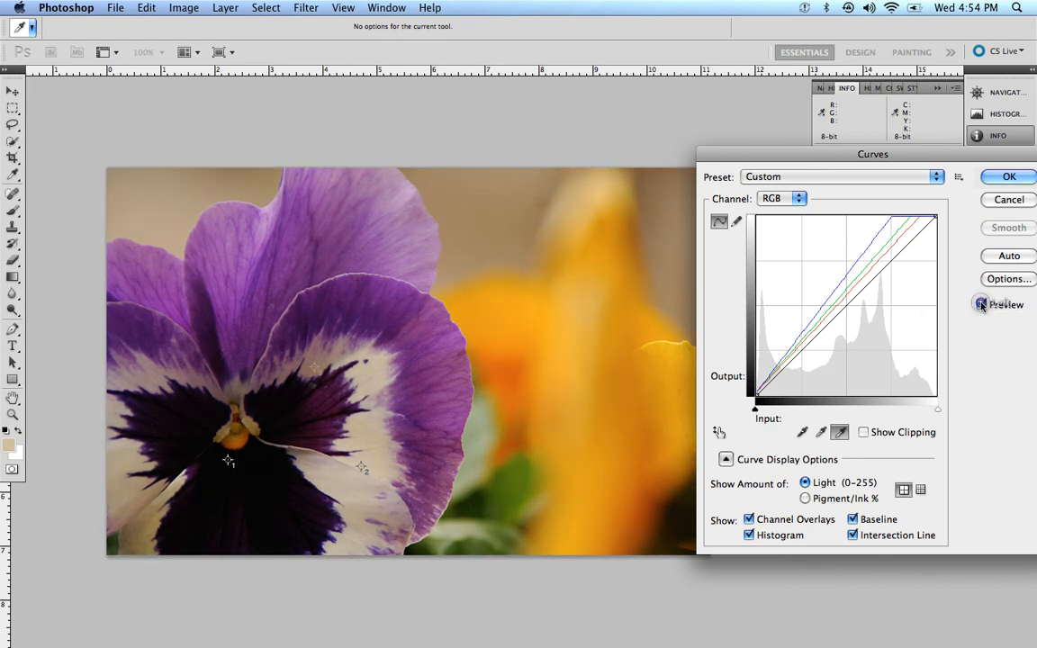
left_click(983, 304)
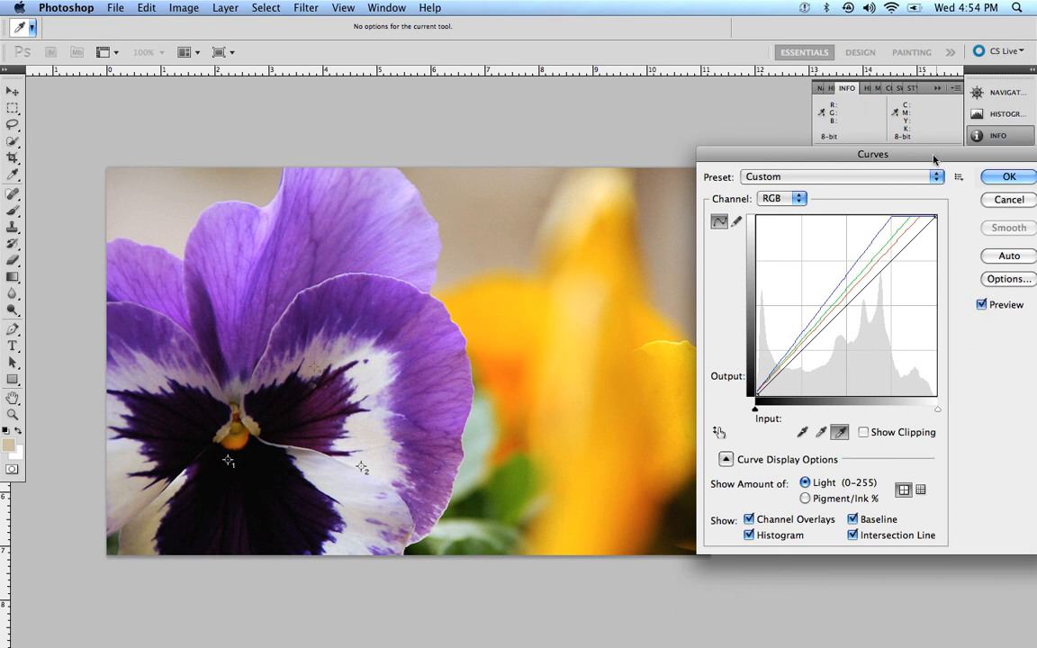
left_click_drag(871, 153, 788, 162)
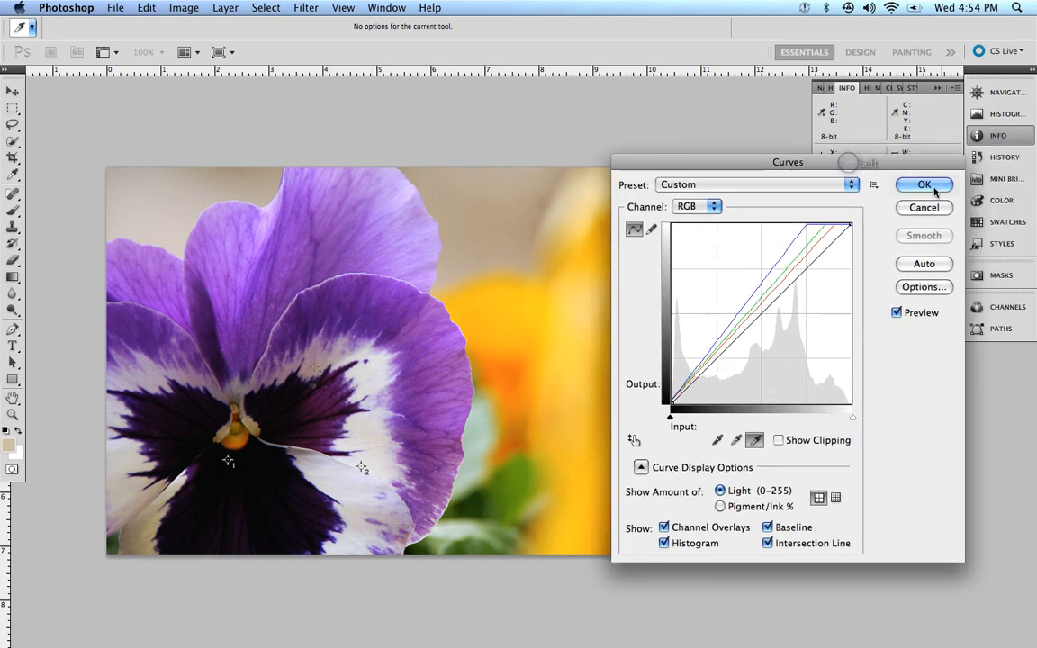